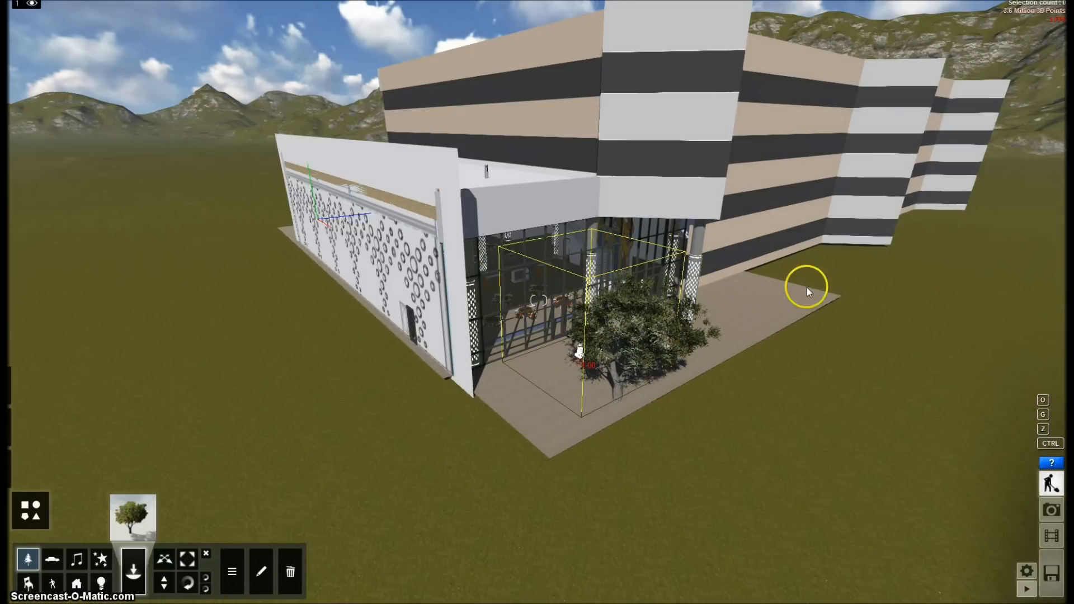
Drag the Lumion window aside to reveal the Windows desktop
drag(808, 288, 555, 263)
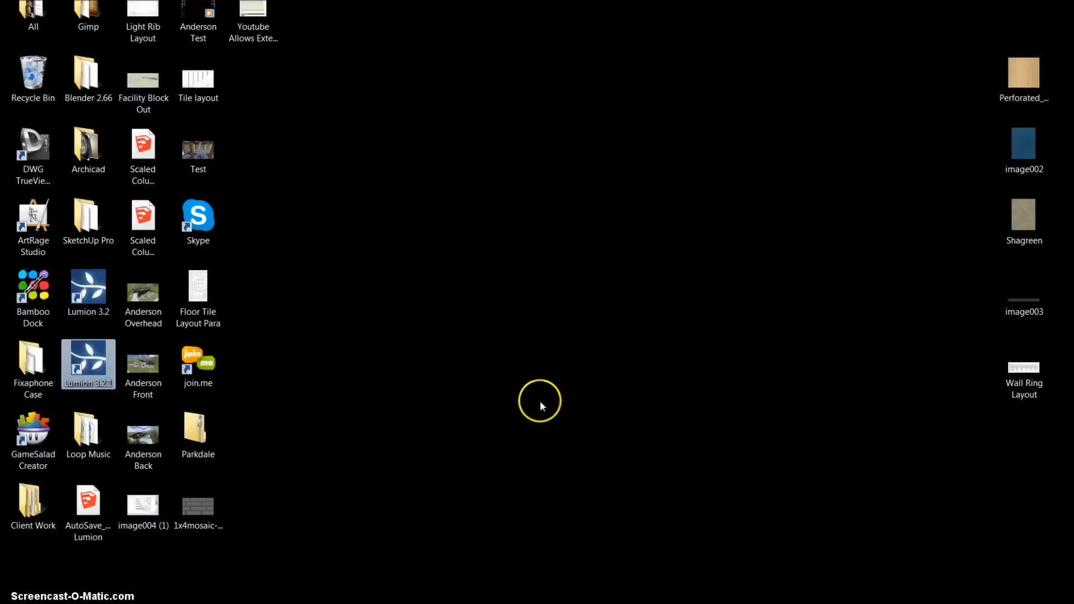
click(33, 506)
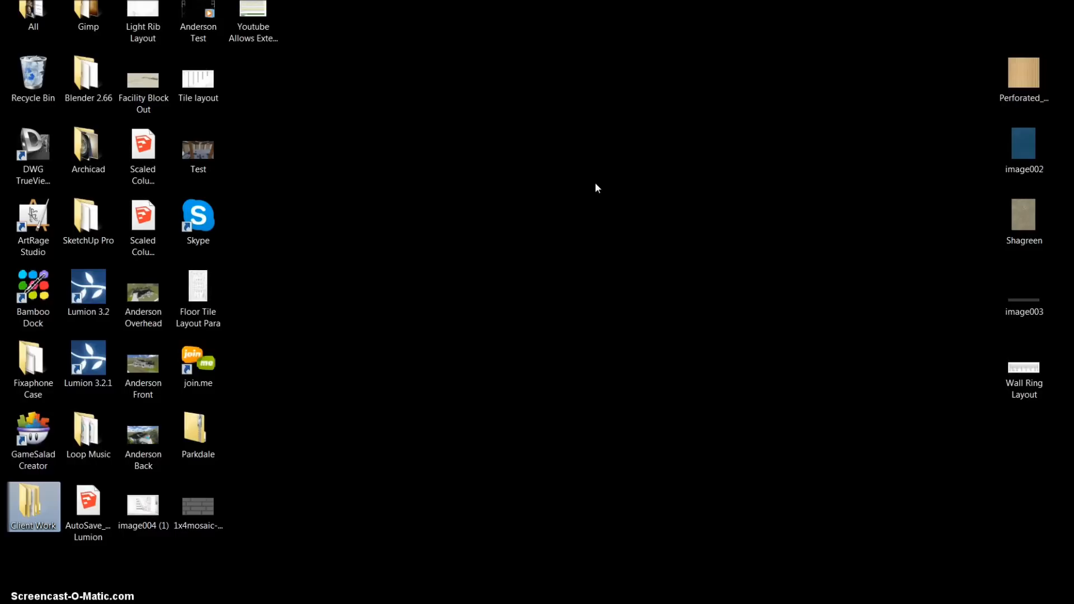
click(213, 125)
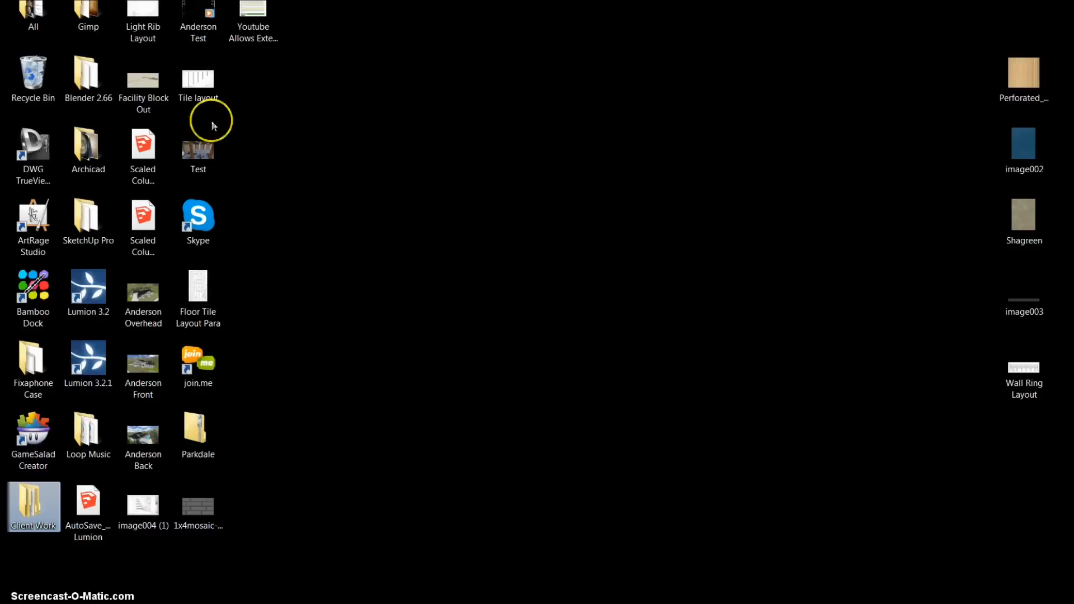
mouse_move(33, 506)
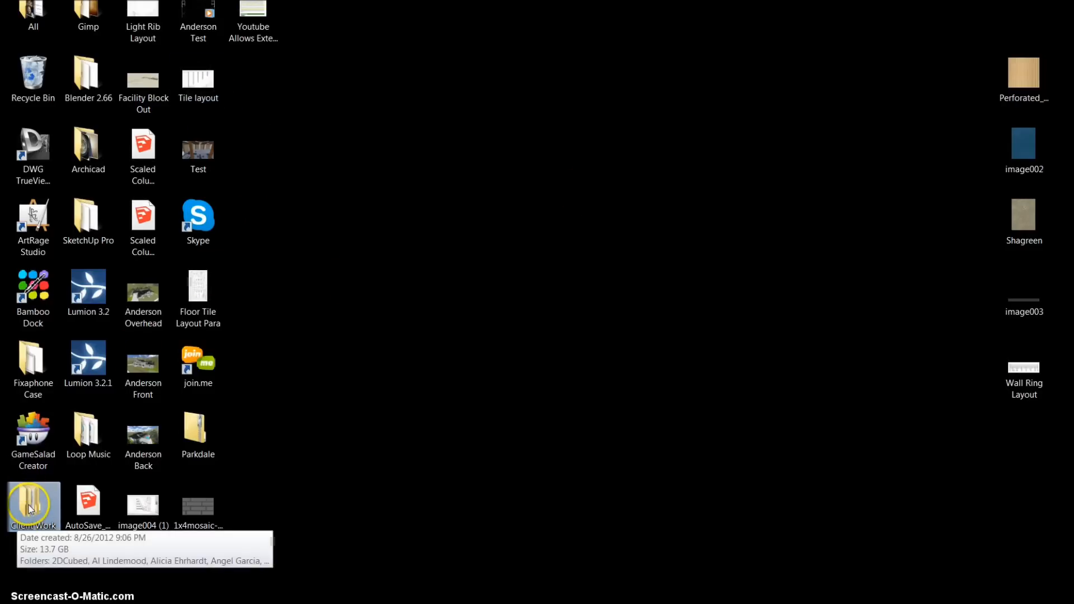
Browse into Client Work, then C.R. England, then the SketchUp Models folder
double_click(33, 505)
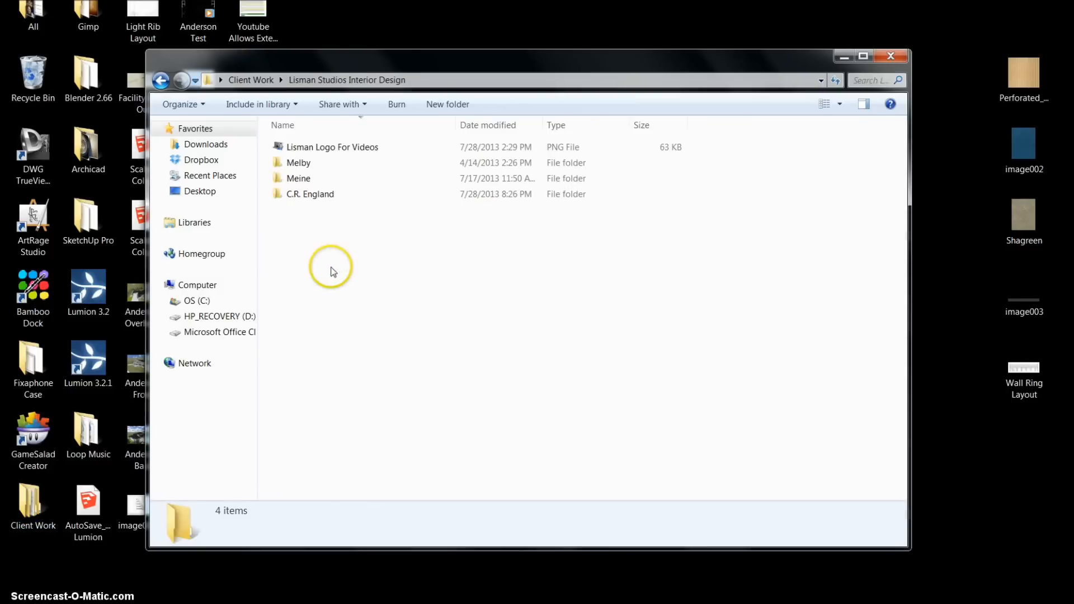
click(310, 194)
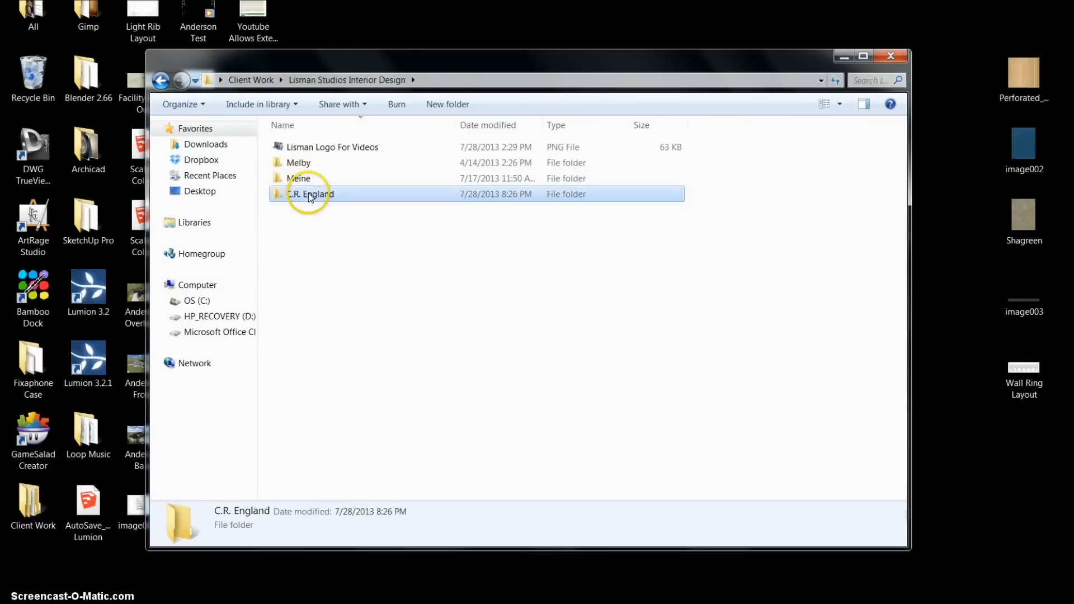
double_click(311, 194)
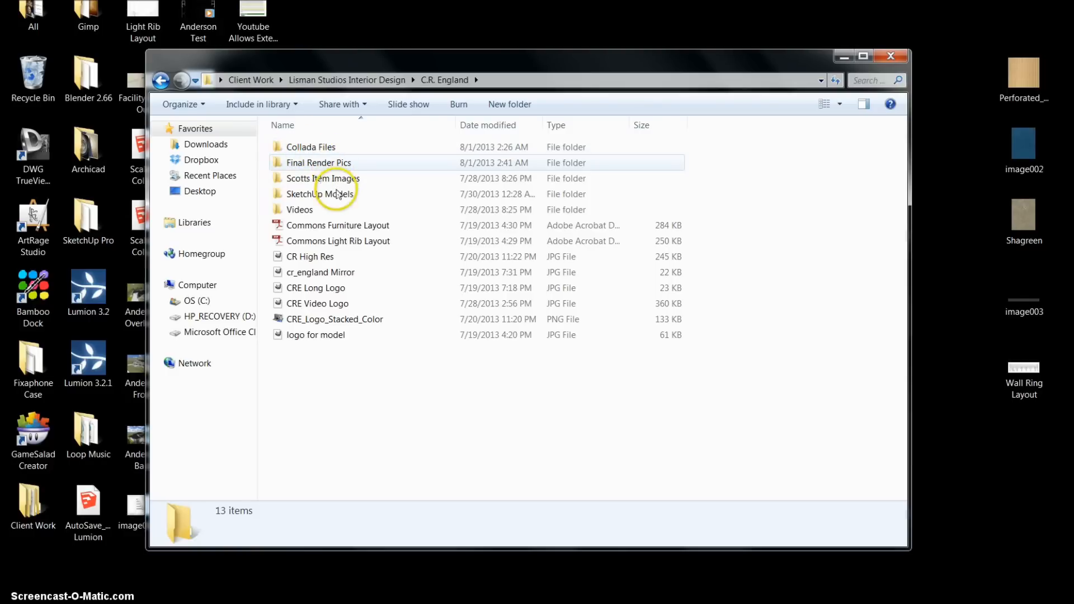
double_click(321, 194)
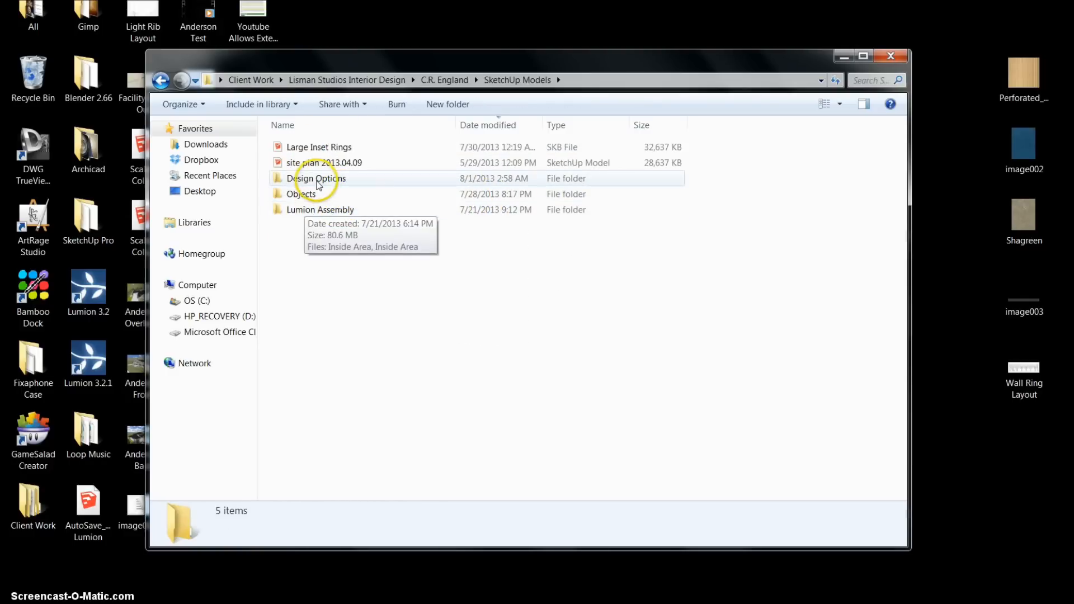
mouse_move(366, 209)
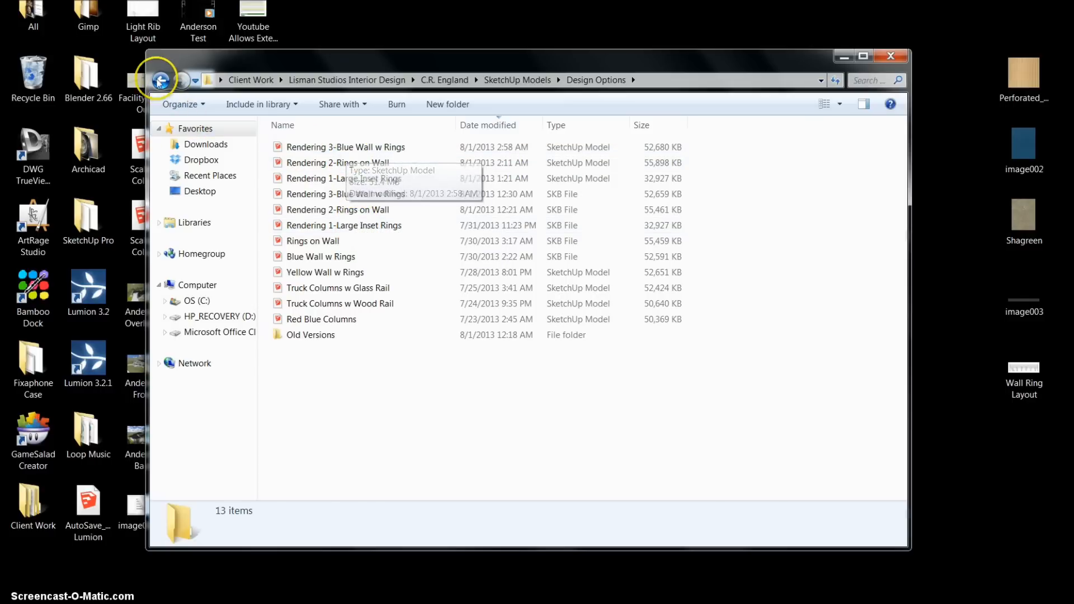
Go back from the Collada Files folder to the C.R. England project folder
click(161, 80)
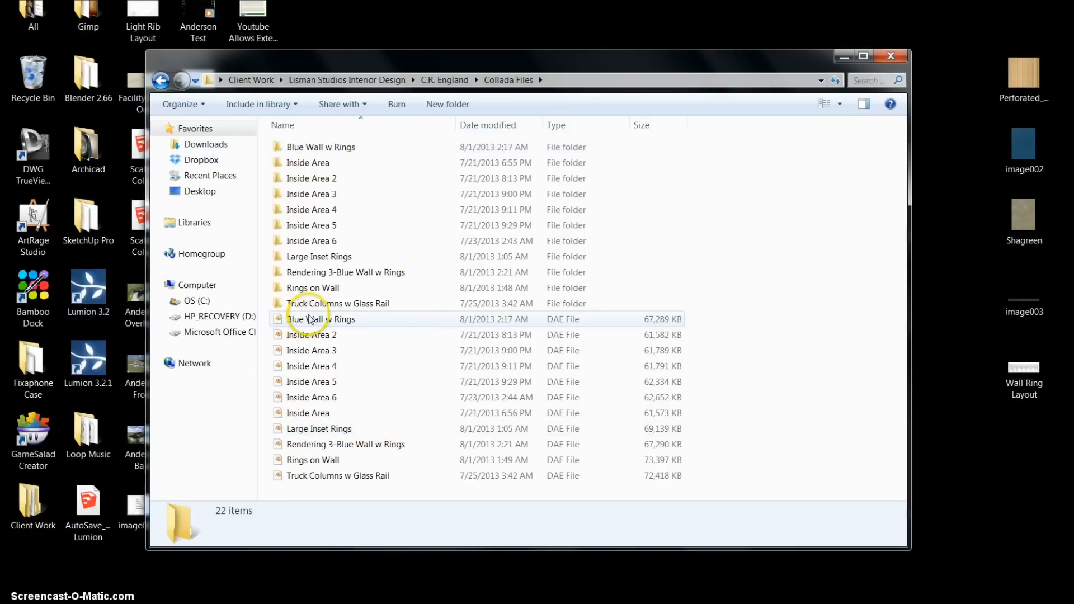
mouse_move(329, 428)
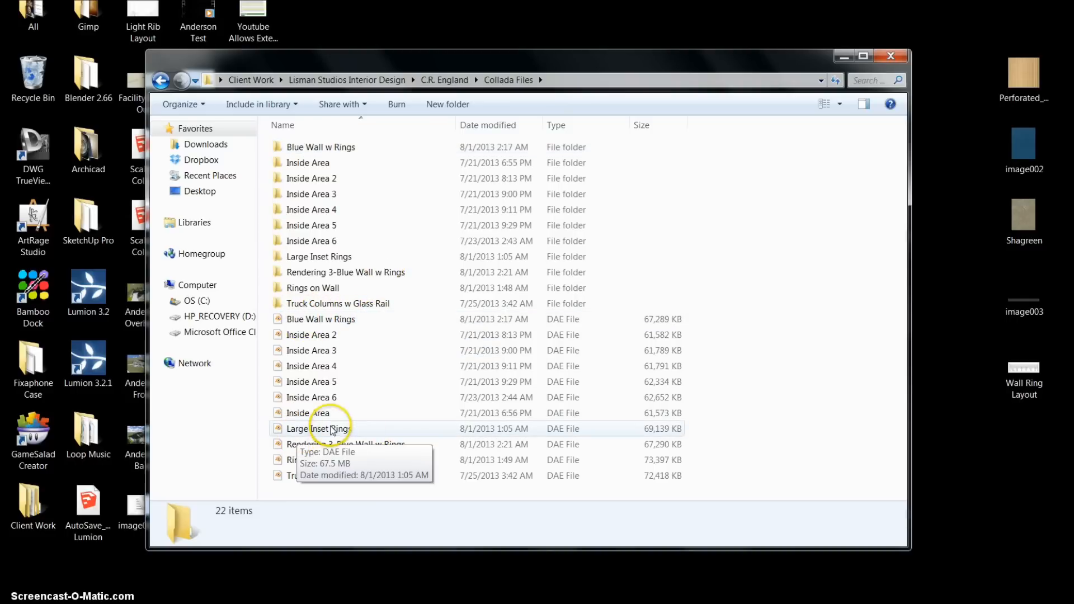
mouse_move(375, 443)
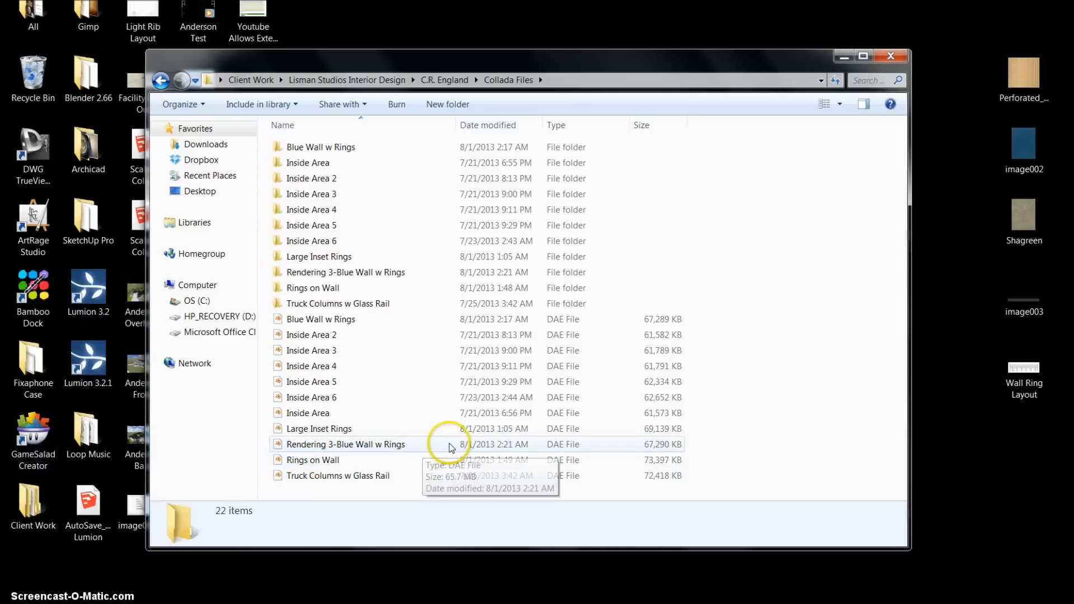
mouse_move(336, 466)
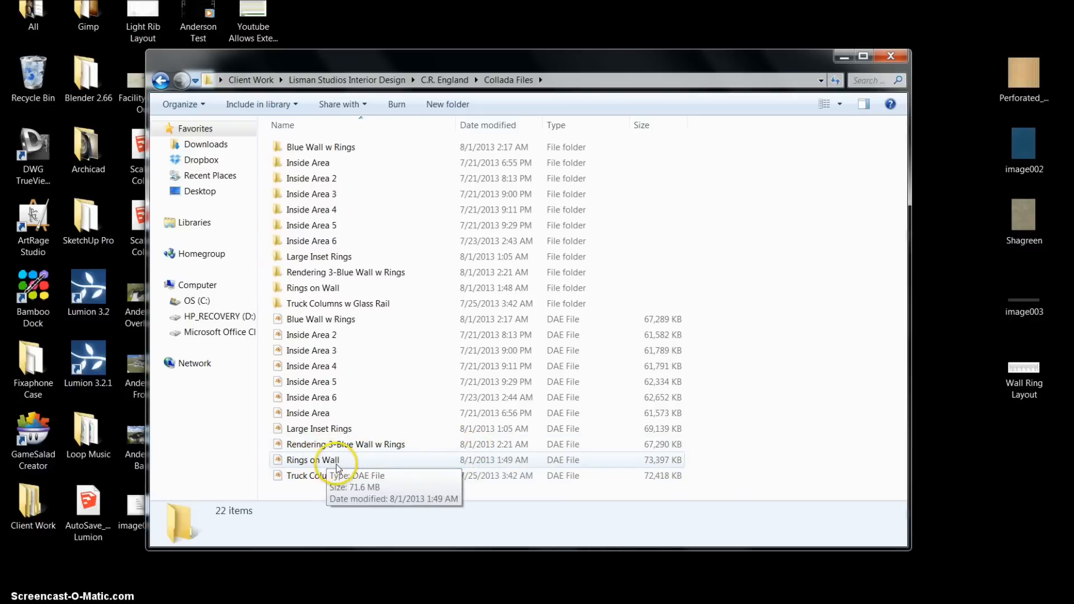
mouse_move(303, 309)
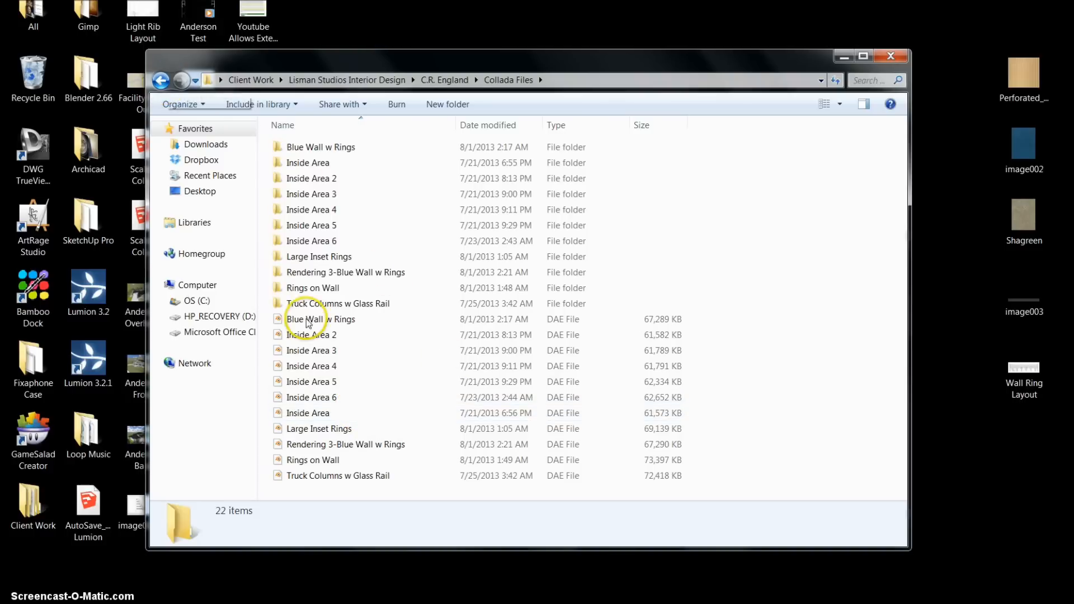
click(161, 80)
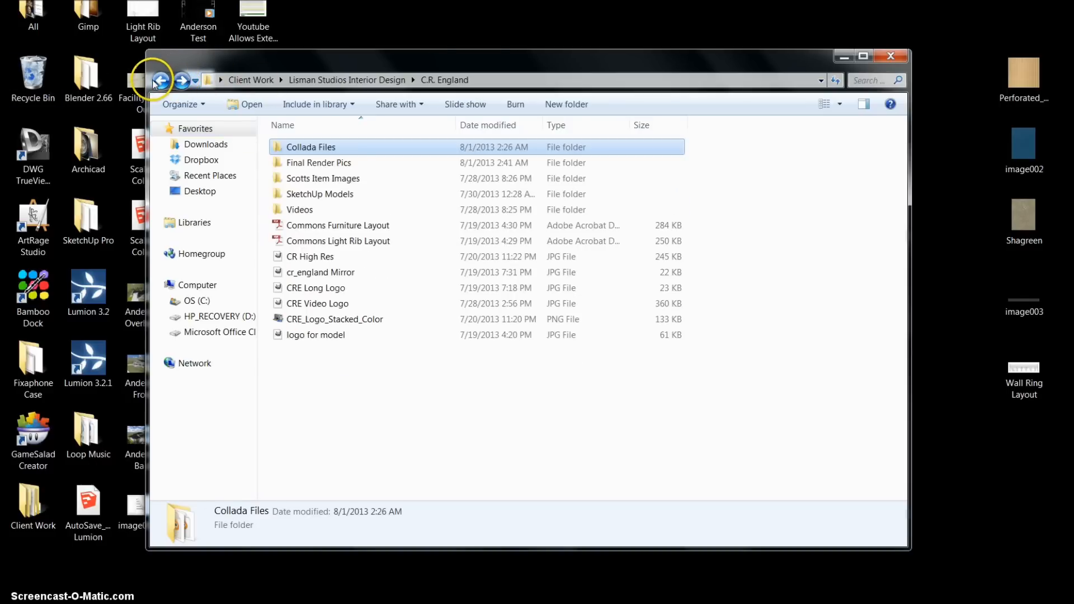
mouse_move(332, 202)
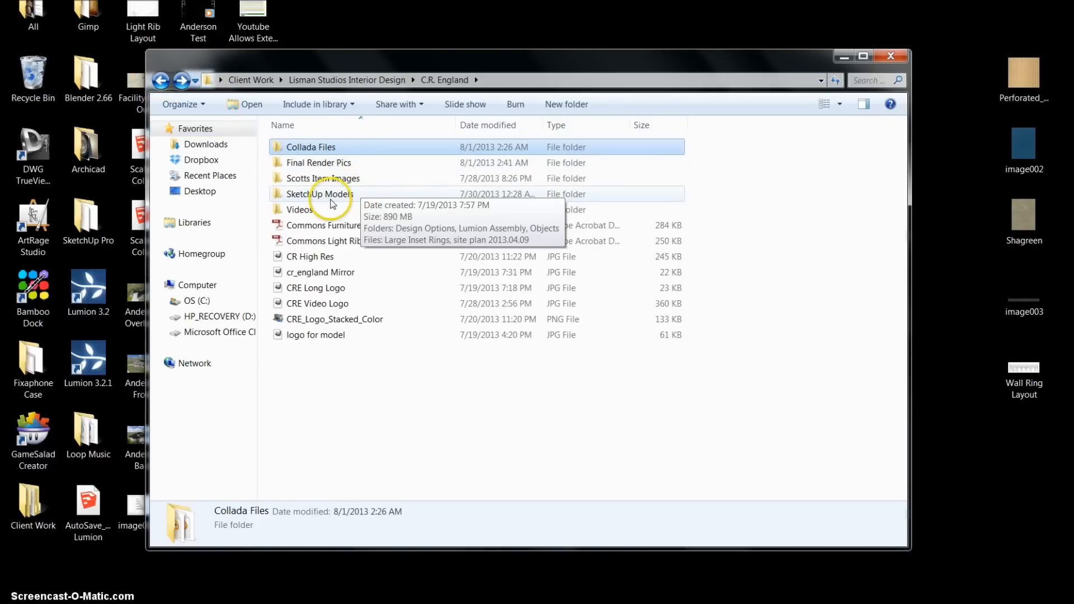
Open SketchUp Models > Design Options and select the Blue Wall w Rings file
double_click(320, 194)
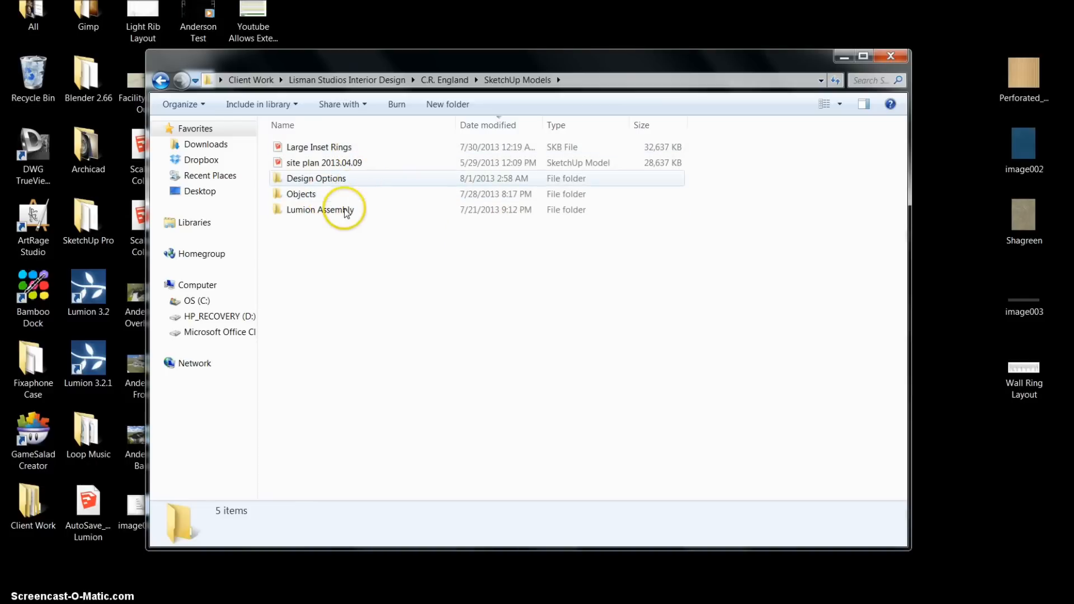
double_click(315, 178)
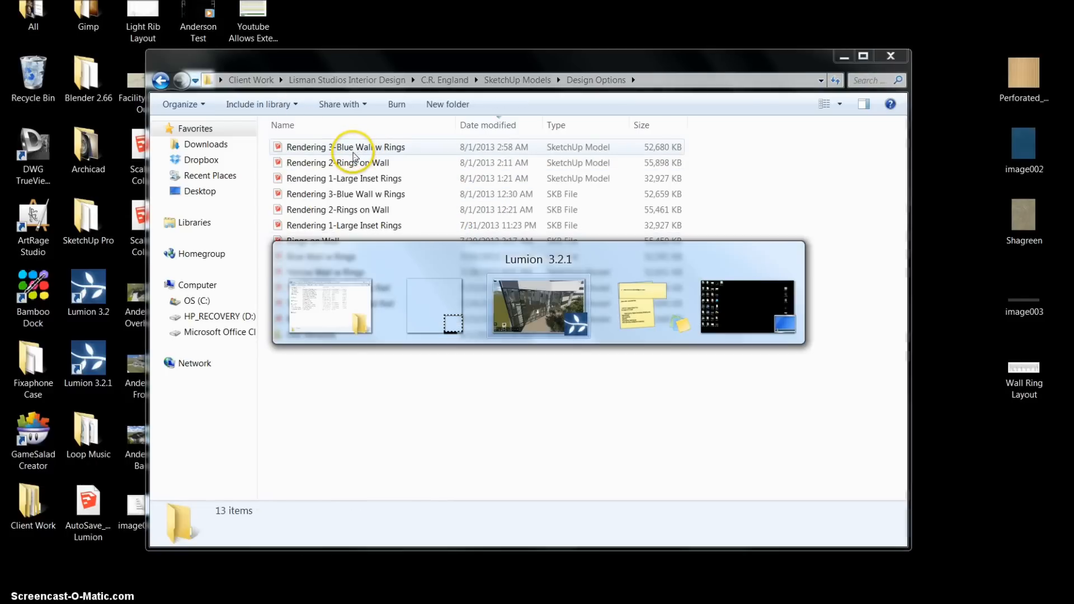
click(538, 305)
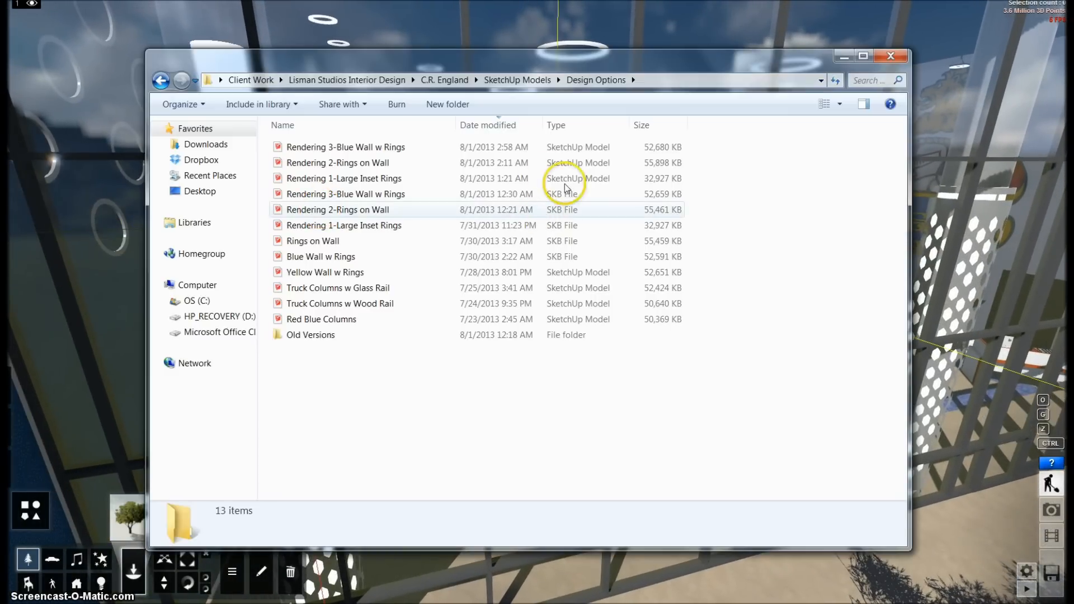
click(320, 256)
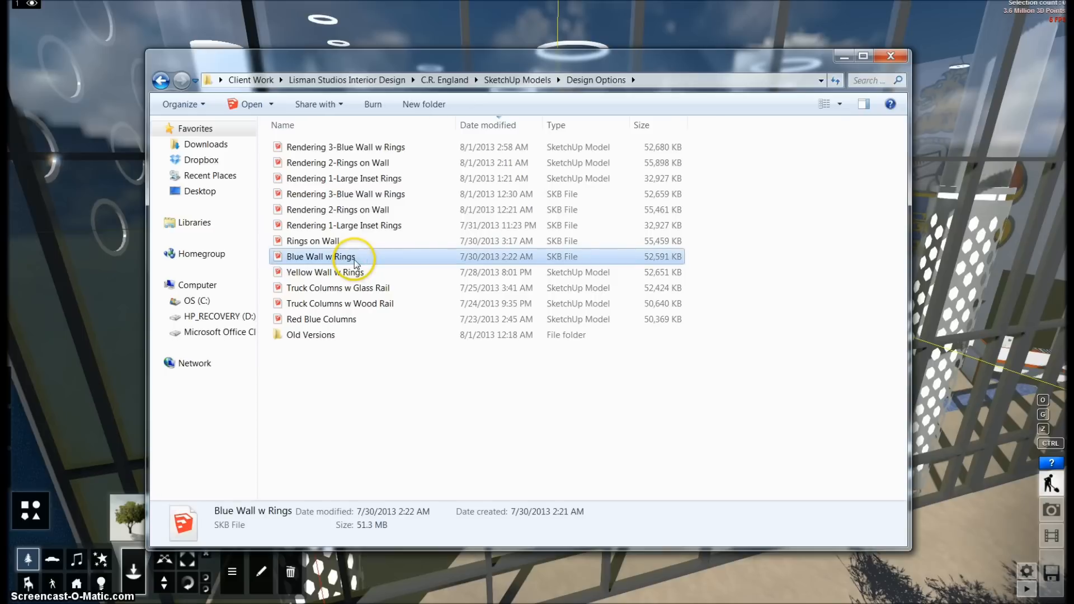
Open Blue Wall w Rings, dismiss SketchUp's welcome screen, and switch back to Lumion
double_click(321, 256)
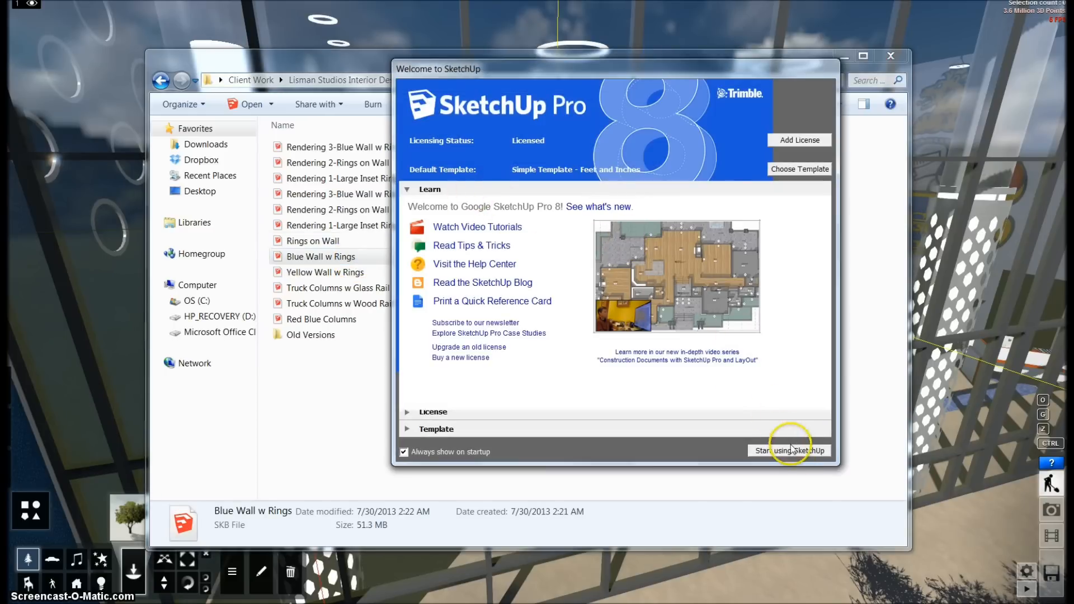
click(789, 450)
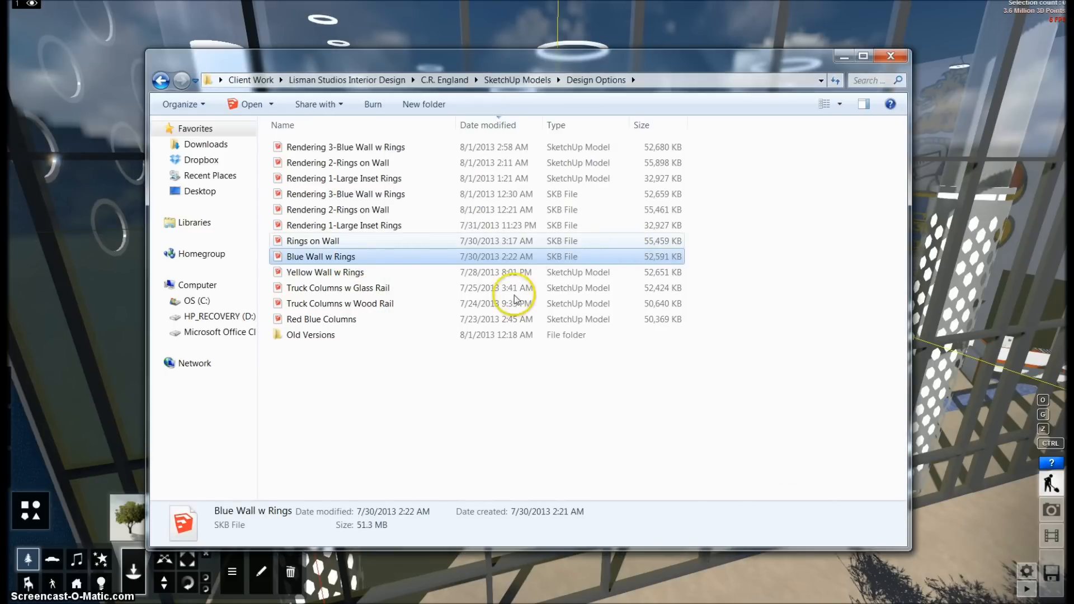
mouse_move(451, 336)
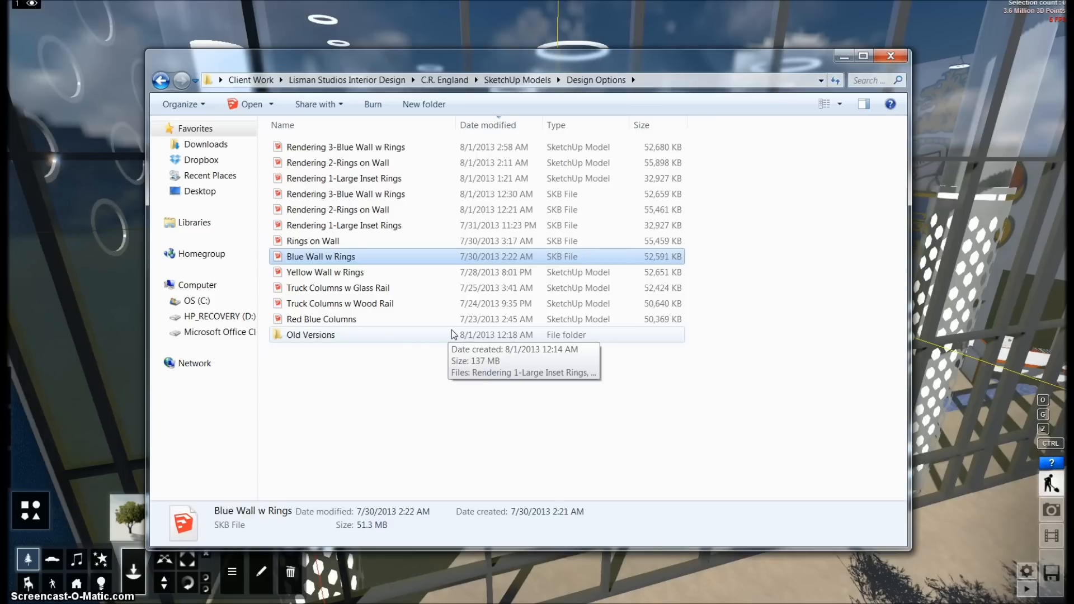
click(446, 335)
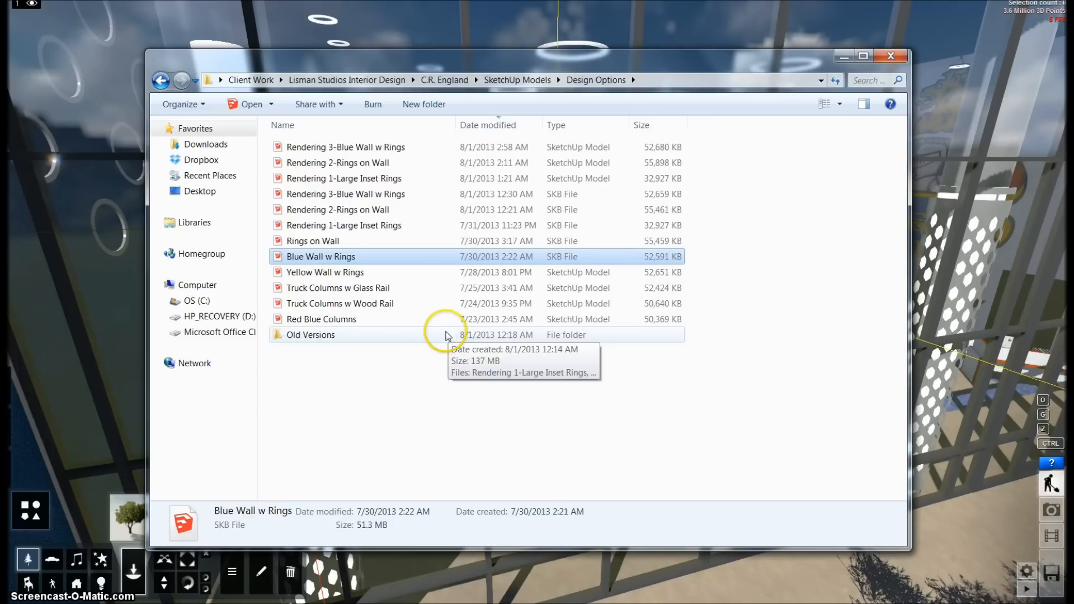
key(alt+tab)
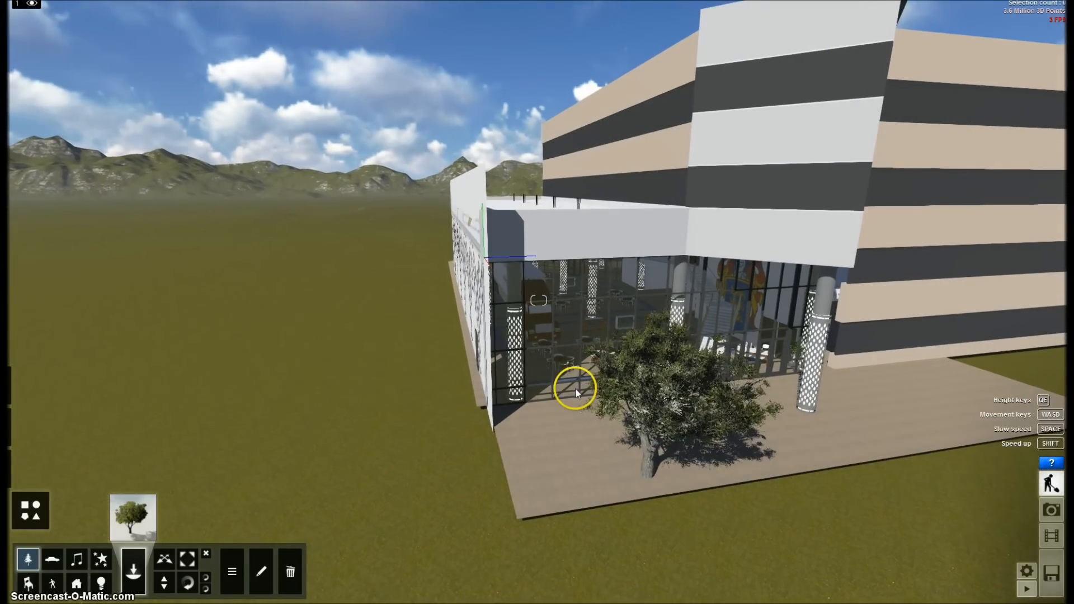
click(133, 518)
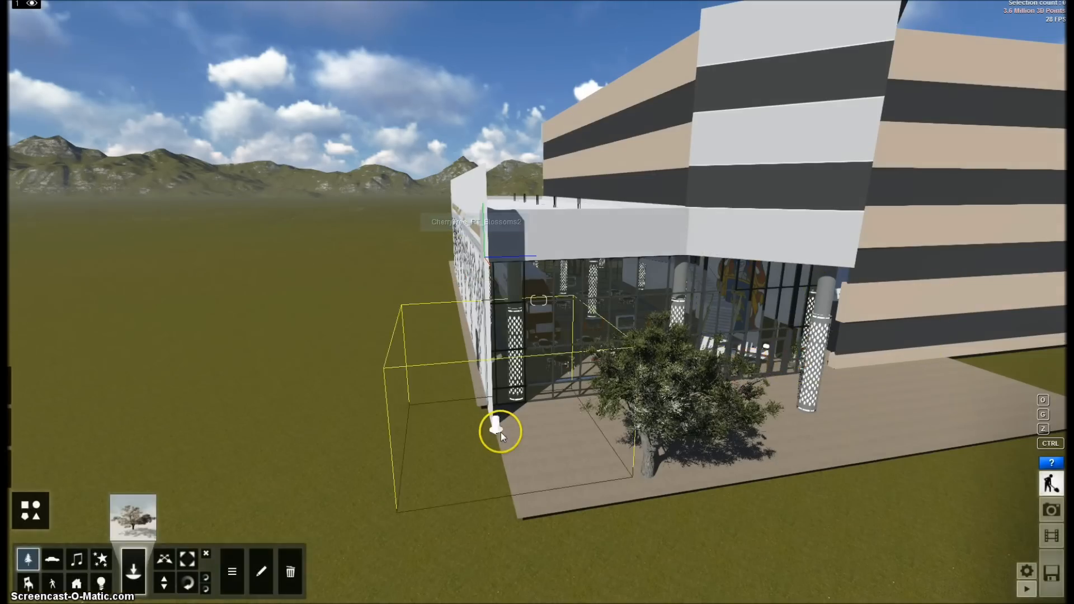
drag(500, 431, 794, 438)
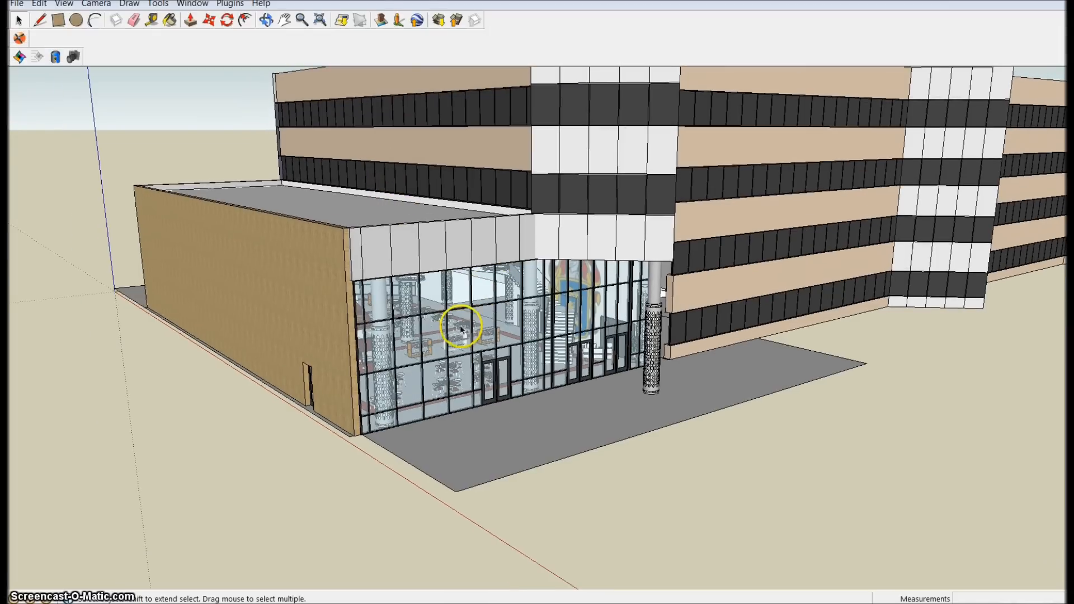
mouse_move(463, 353)
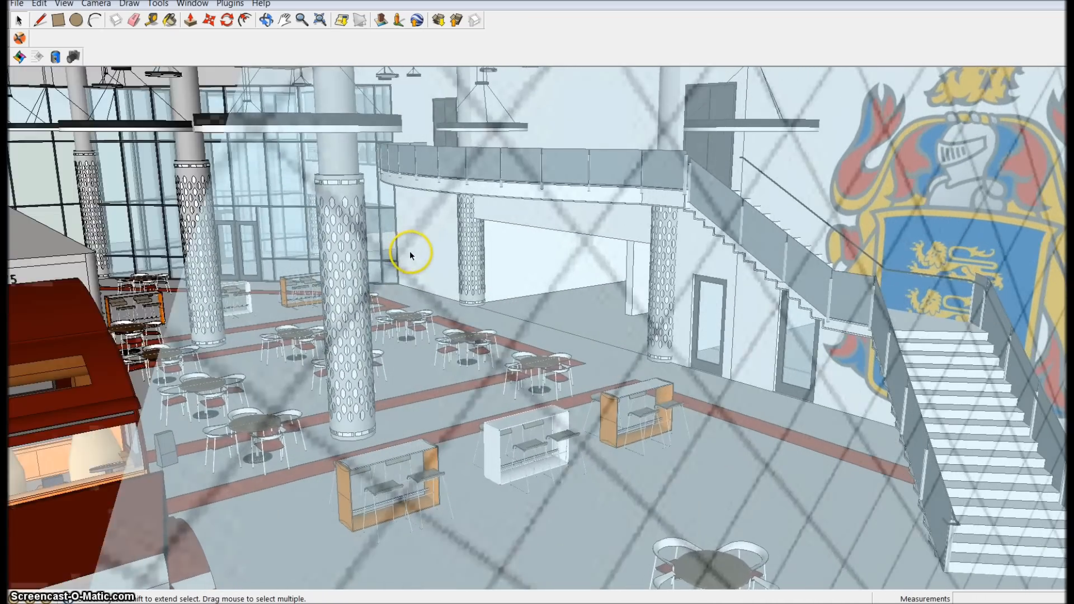
Right-click an element while exploring the lobby tables, columns and staircase
right_click(346, 298)
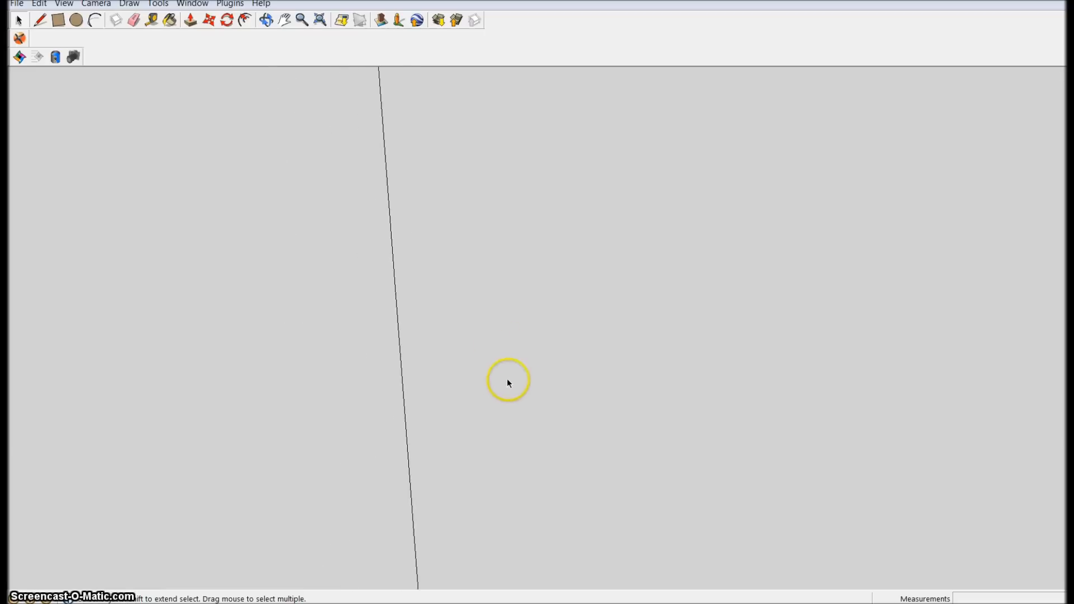
Use Camera > Zoom Window on the lobby's round tables and red chairs
click(95, 4)
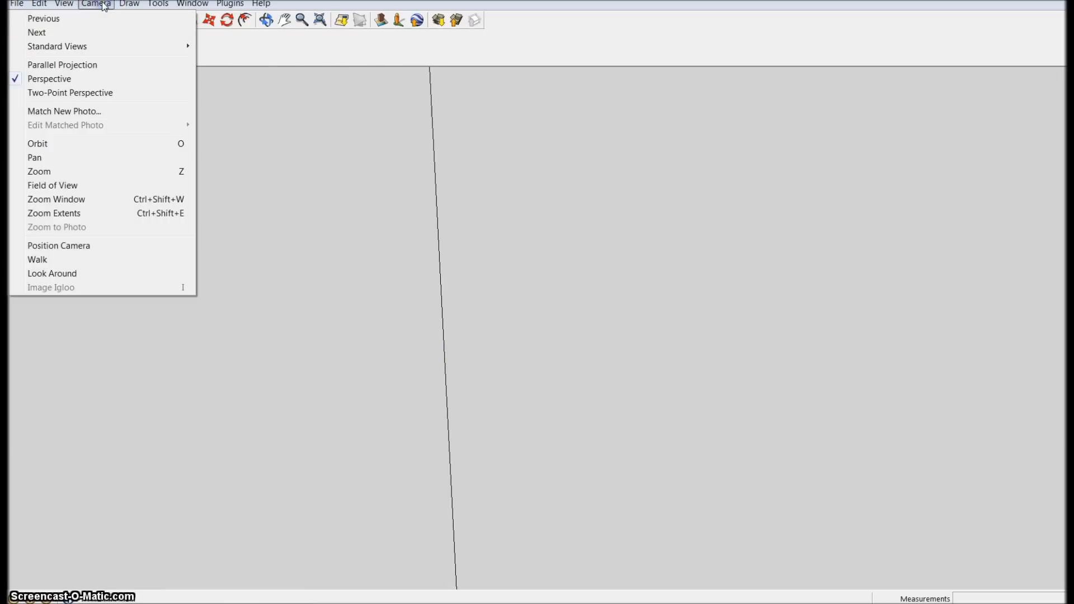
mouse_move(39, 171)
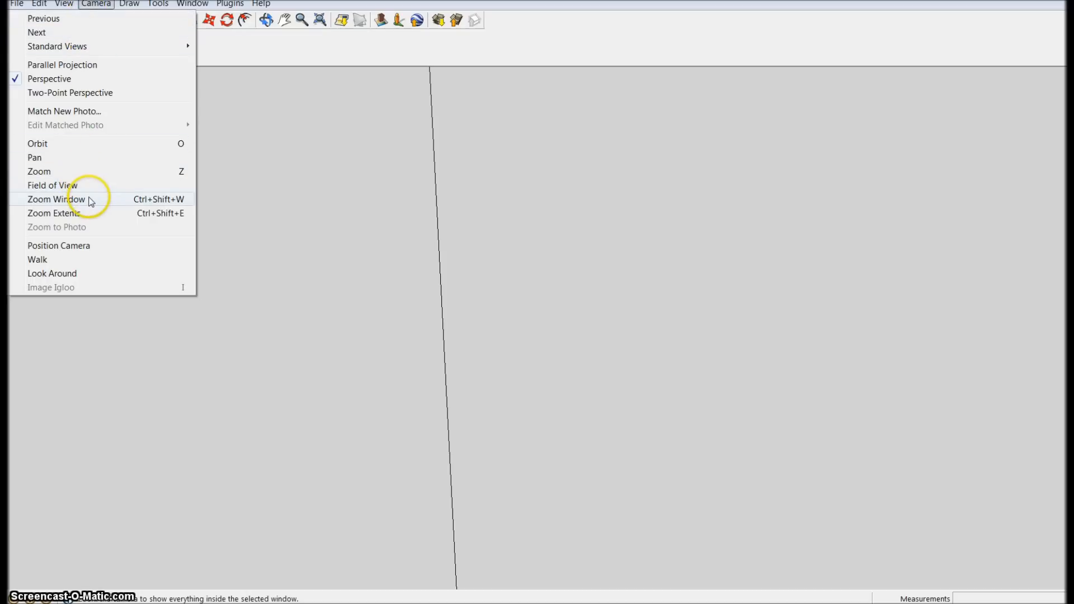
click(56, 199)
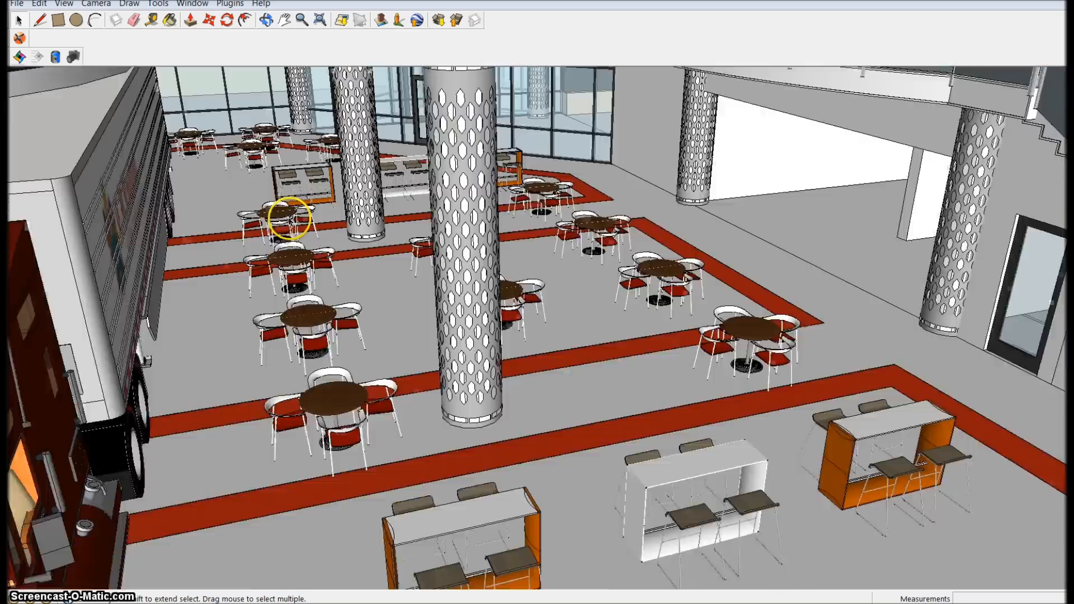
Open the Rings on Wall model from the Design Options folder
right_click(519, 271)
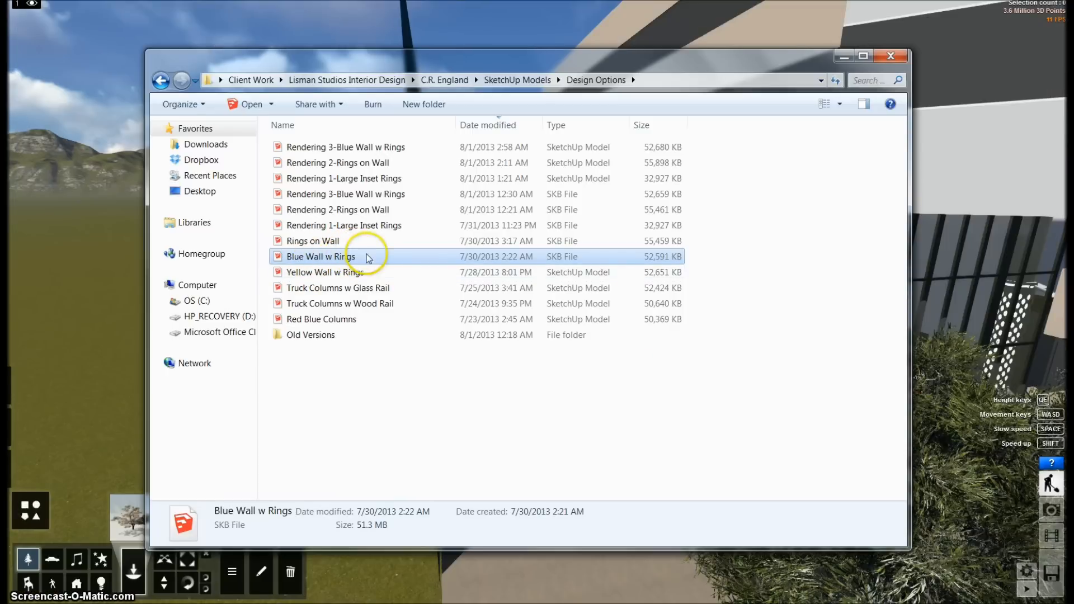
mouse_move(312, 241)
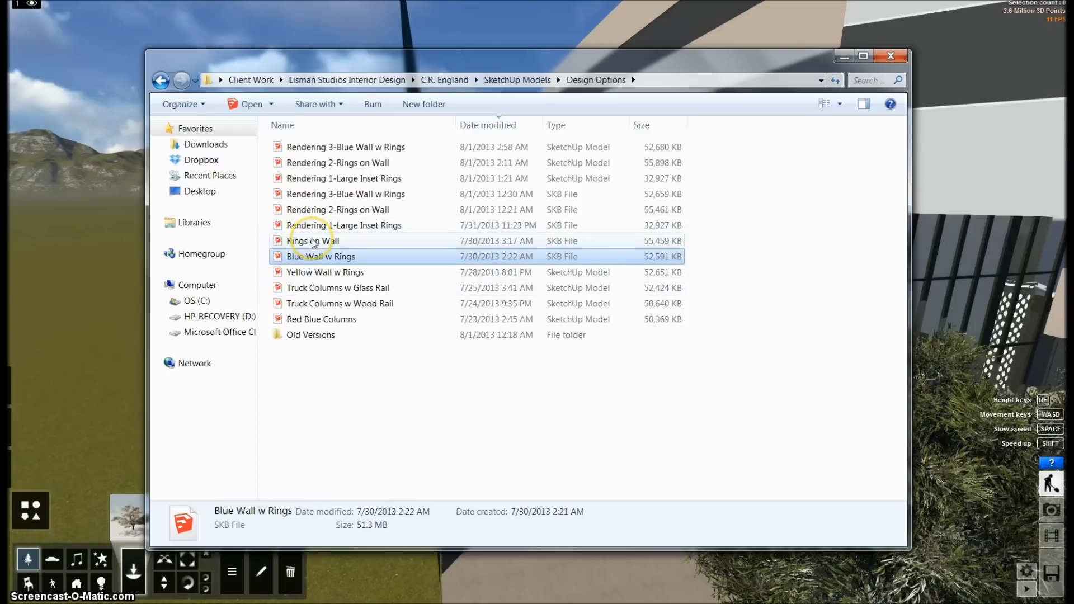
double_click(314, 240)
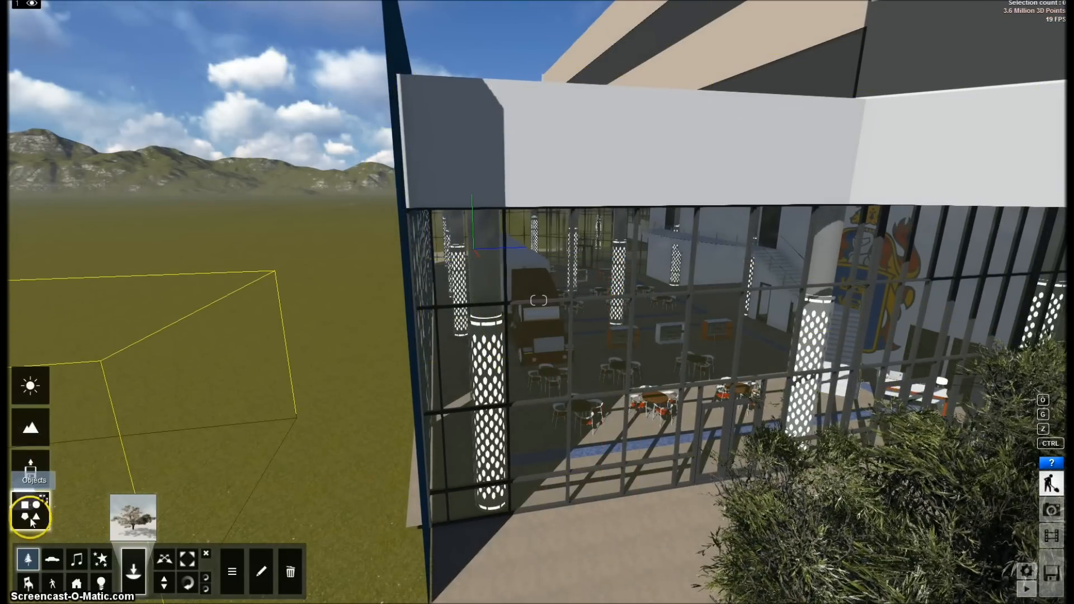
Select the Objects category and turn the camera toward the stairs and crest
click(52, 583)
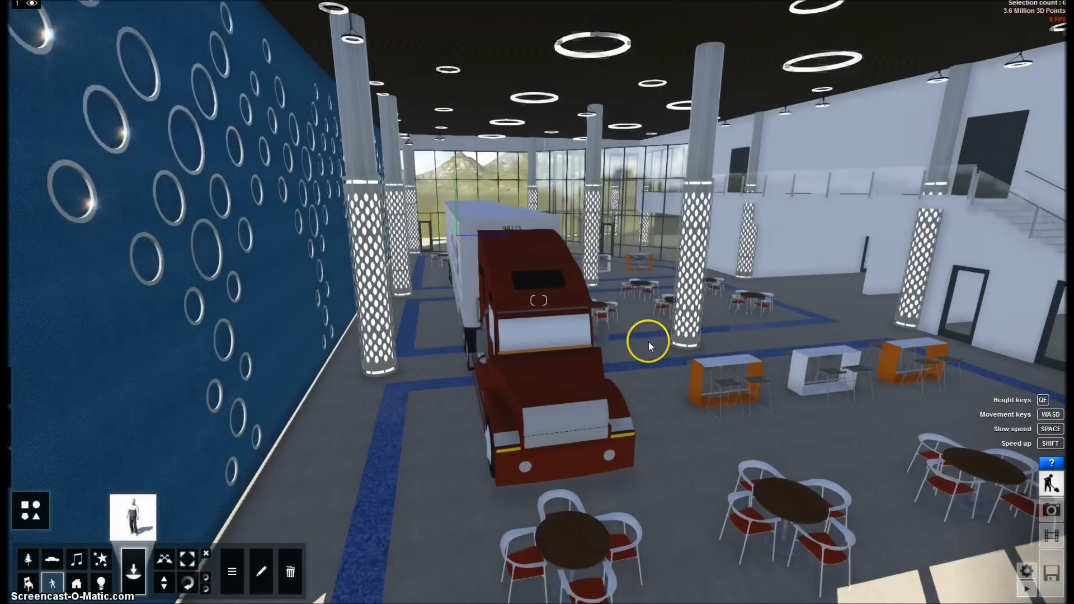
drag(650, 346, 712, 349)
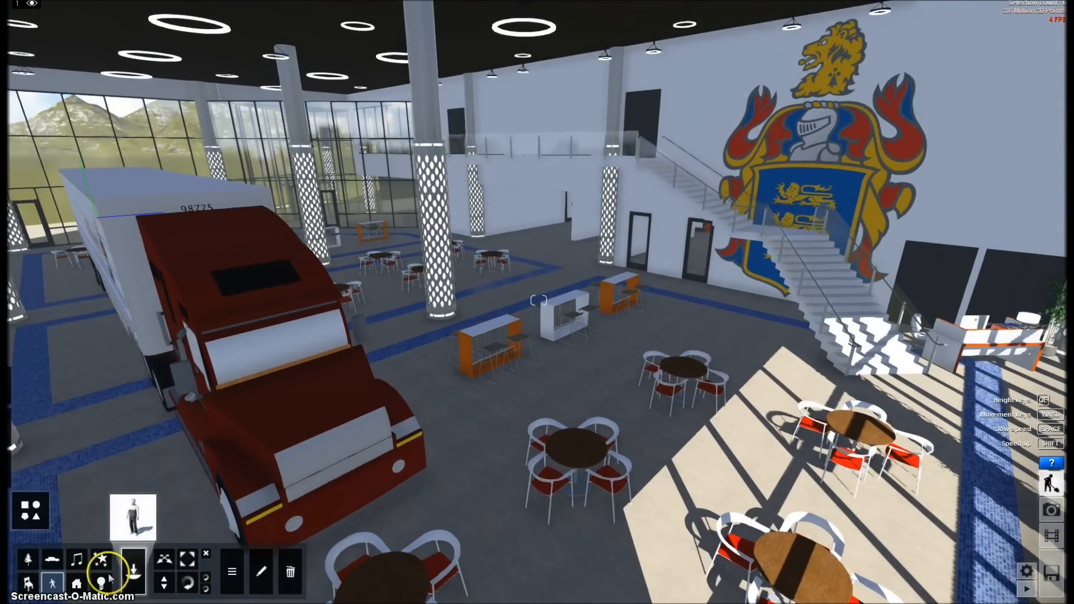
Open the Character Library from the Objects panel
click(102, 562)
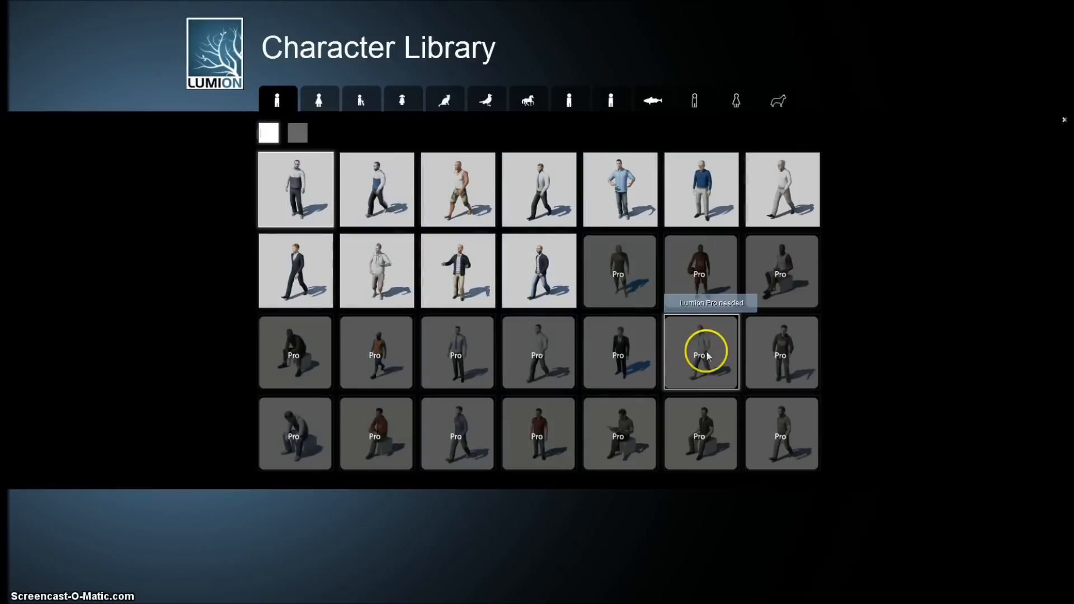
mouse_move(428, 171)
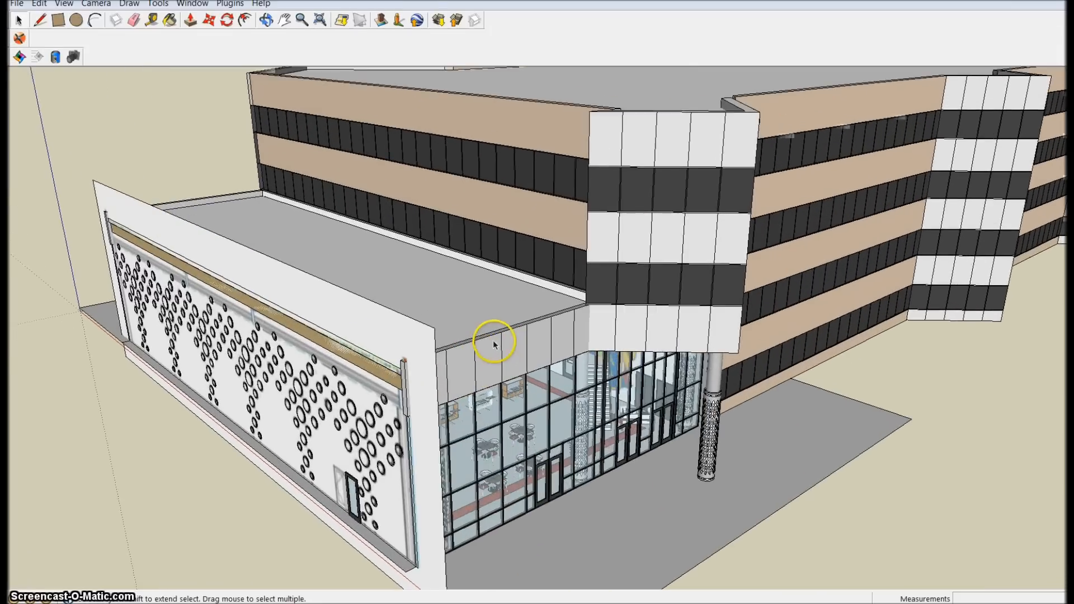
Navigate into the lobby, across the dining area, to the orange counter-height tables
drag(493, 343, 568, 493)
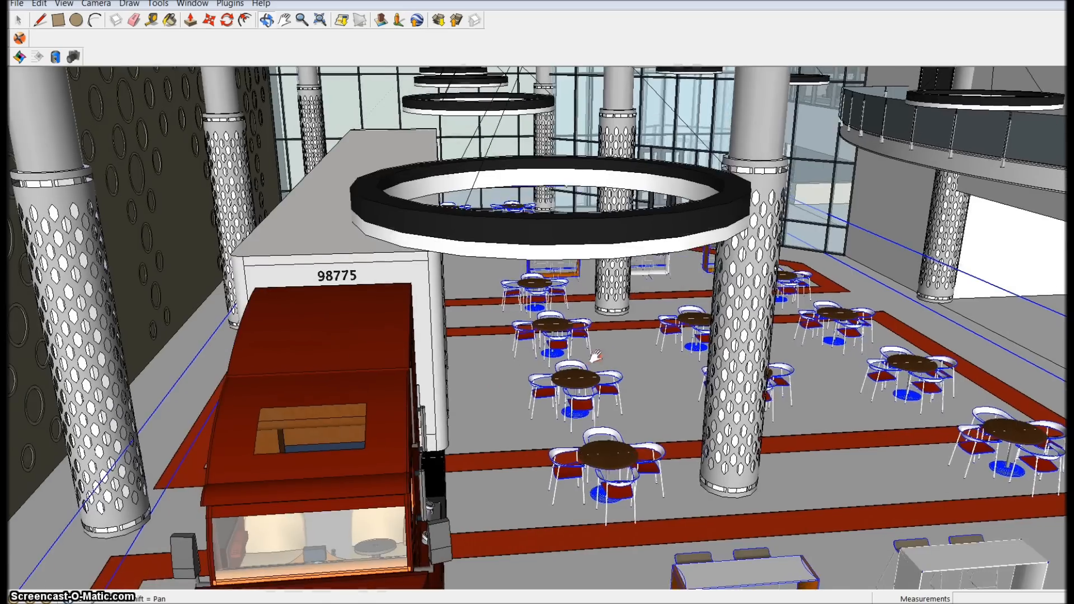
drag(596, 349, 531, 167)
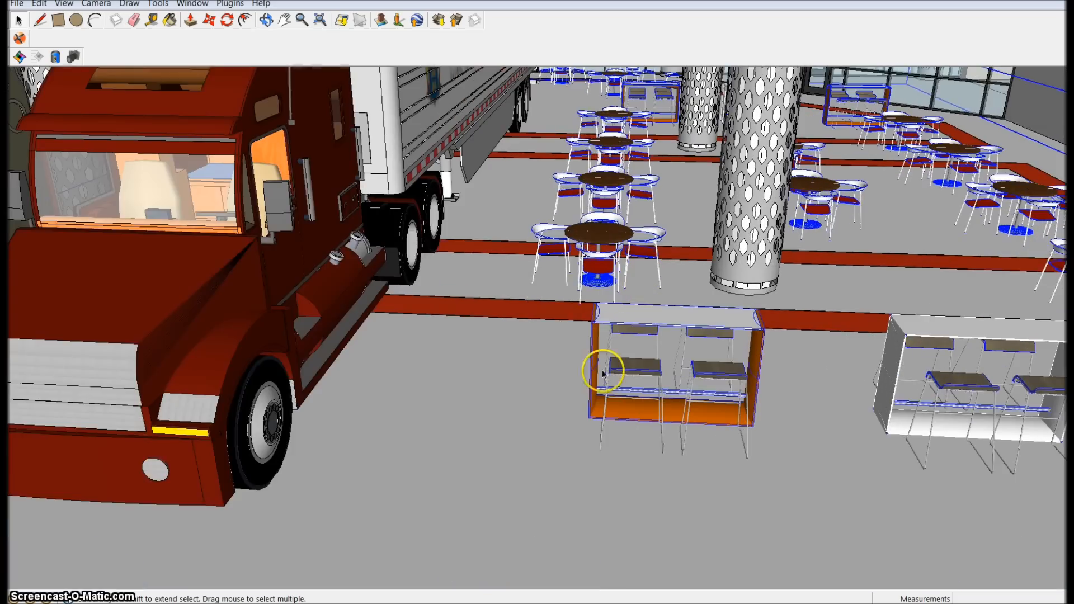
drag(603, 374, 732, 397)
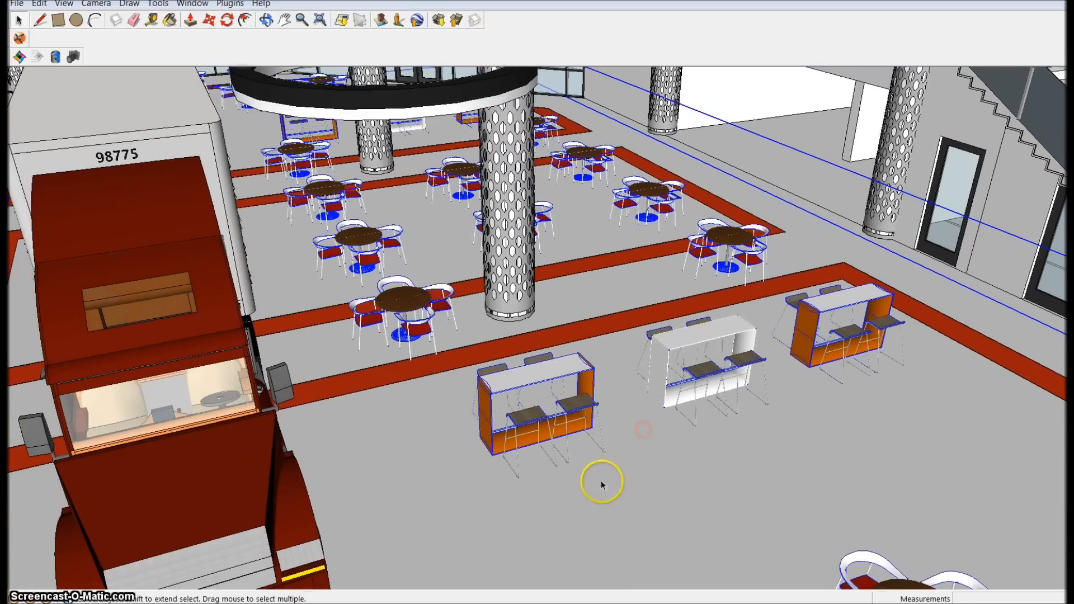
mouse_move(841, 298)
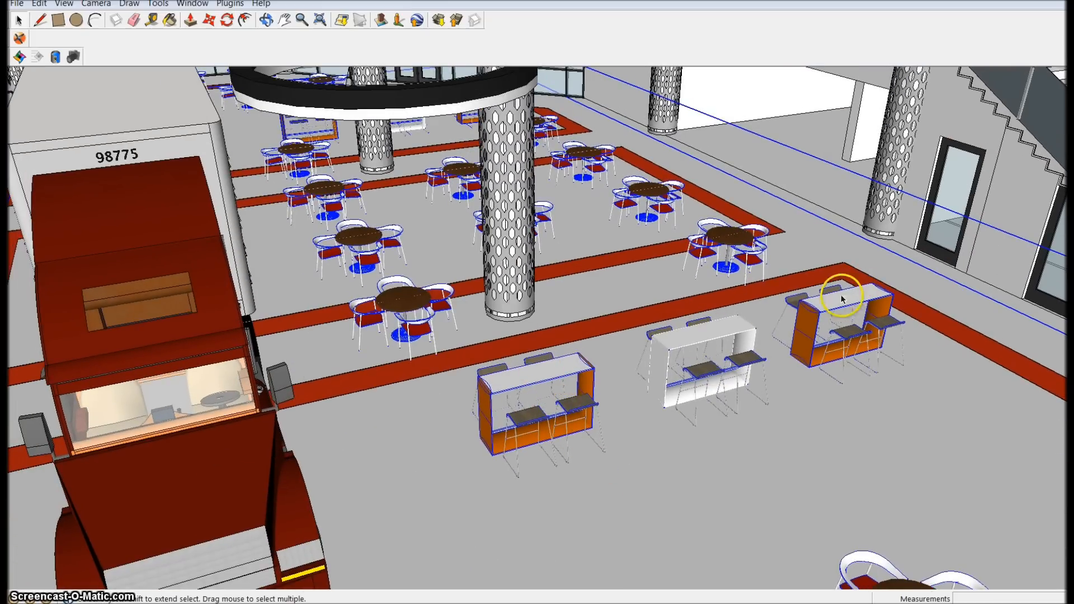
mouse_move(657, 382)
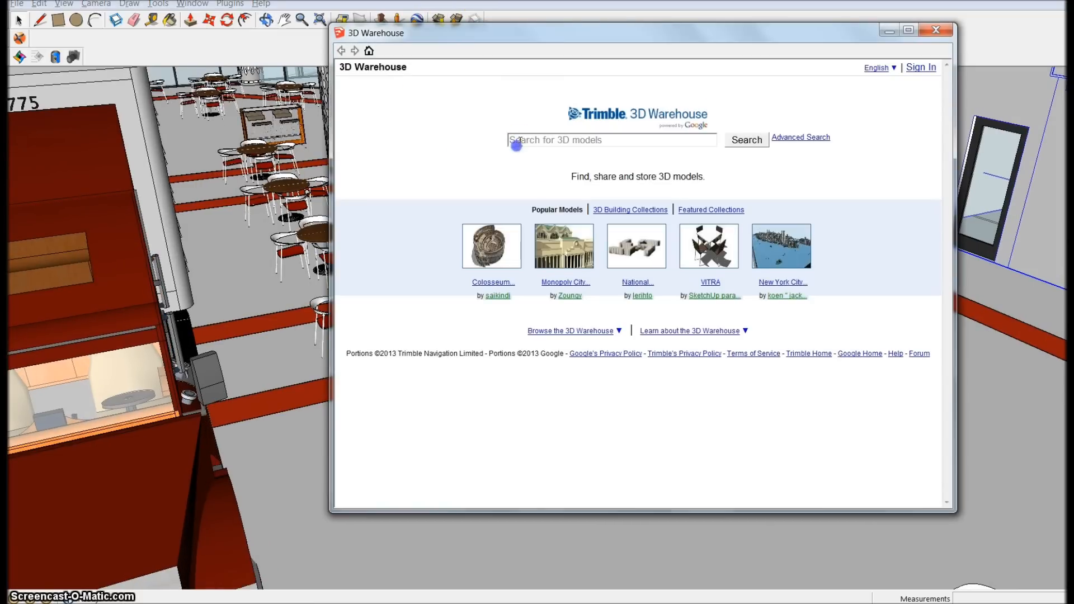
Search 3D Warehouse for 'table' and download the Slinky occasional table
text(table)
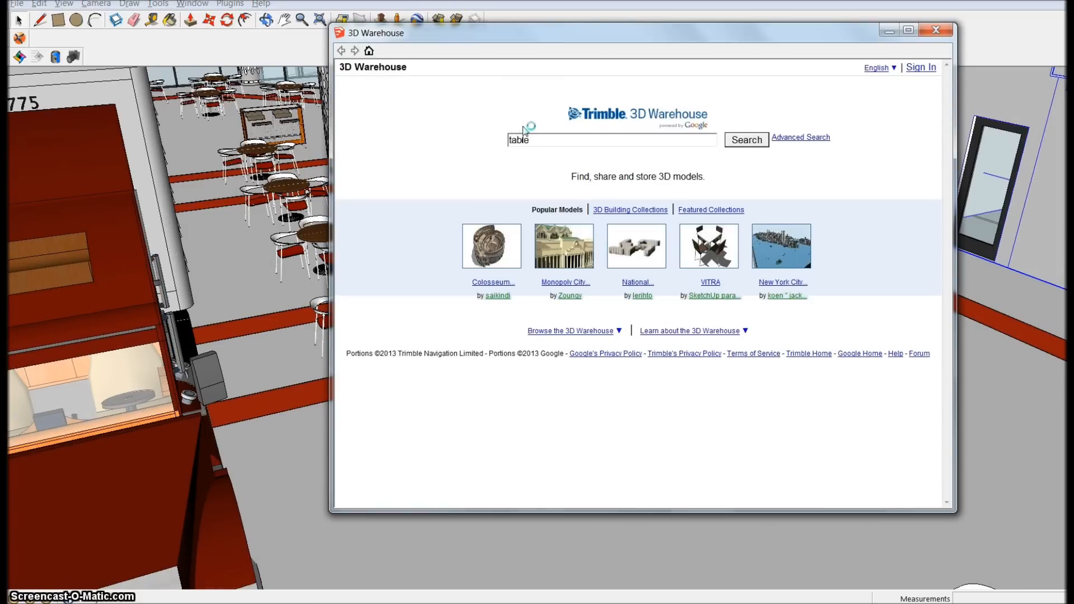
click(744, 140)
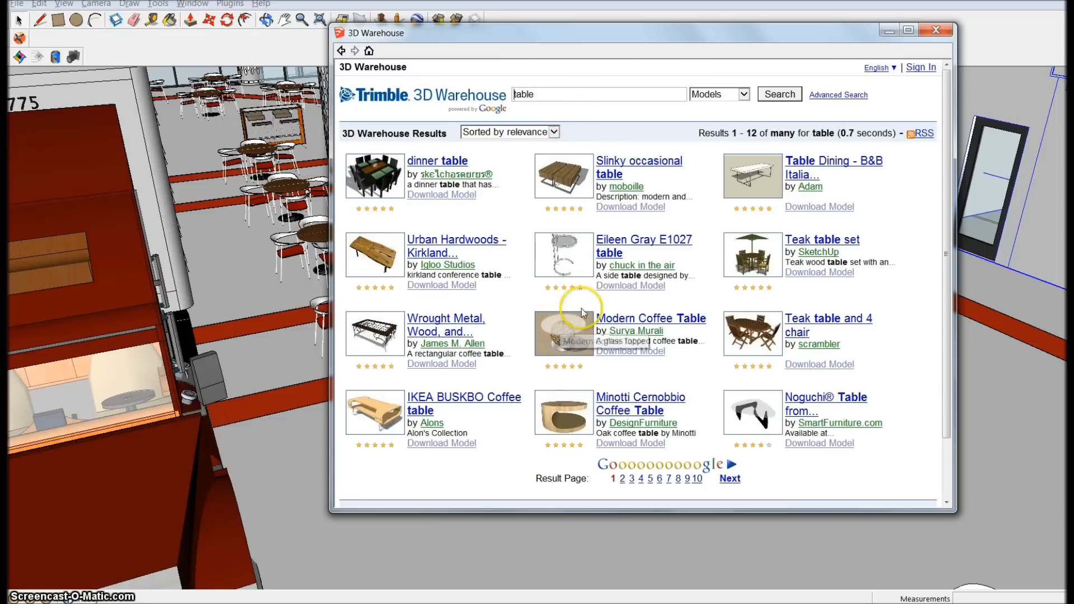
mouse_move(567, 177)
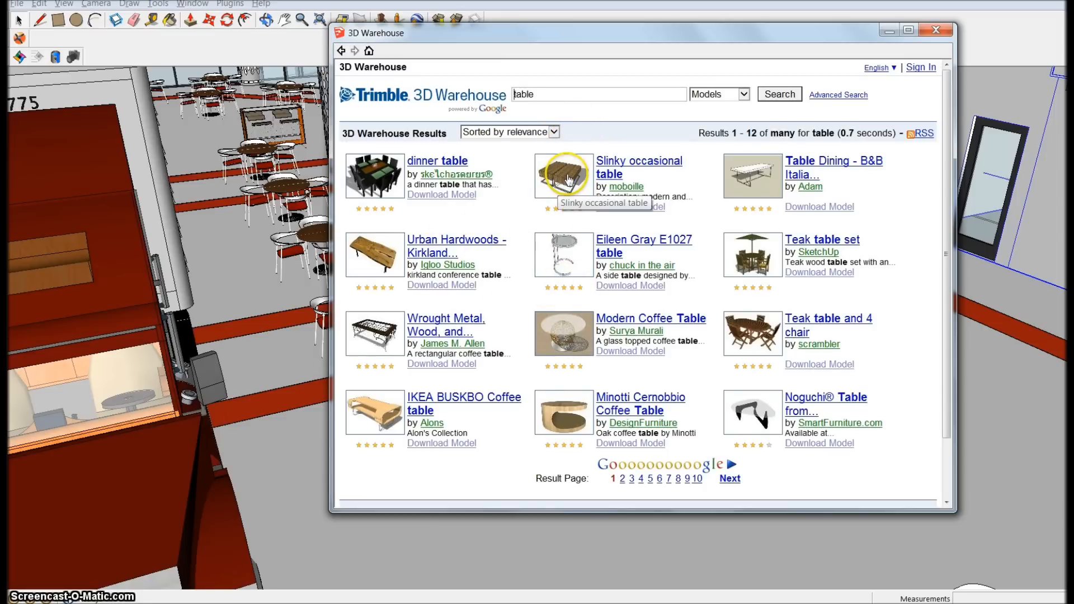
mouse_move(647, 269)
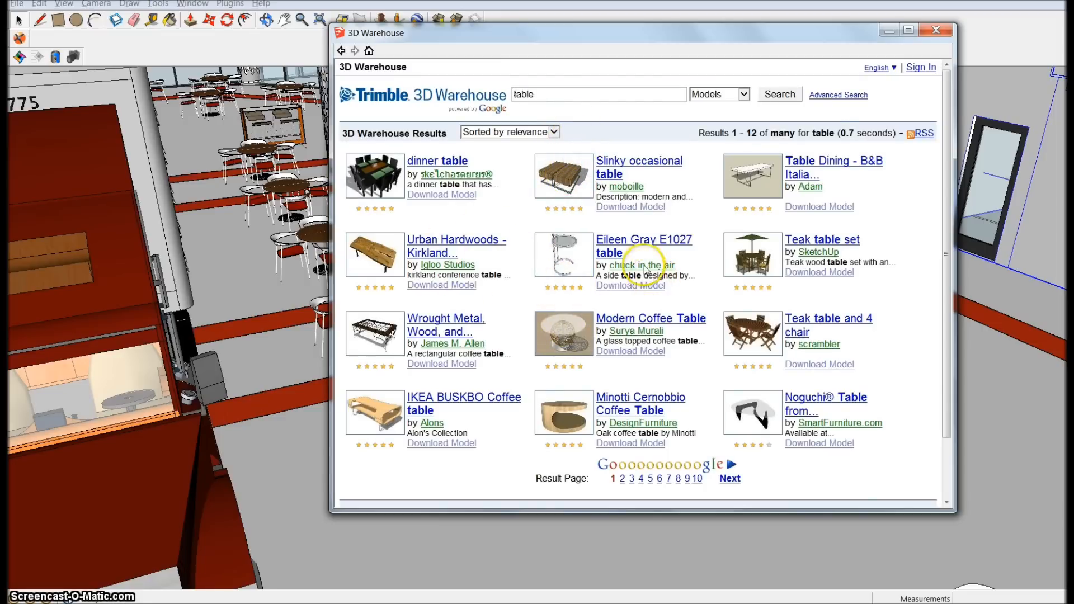
click(638, 167)
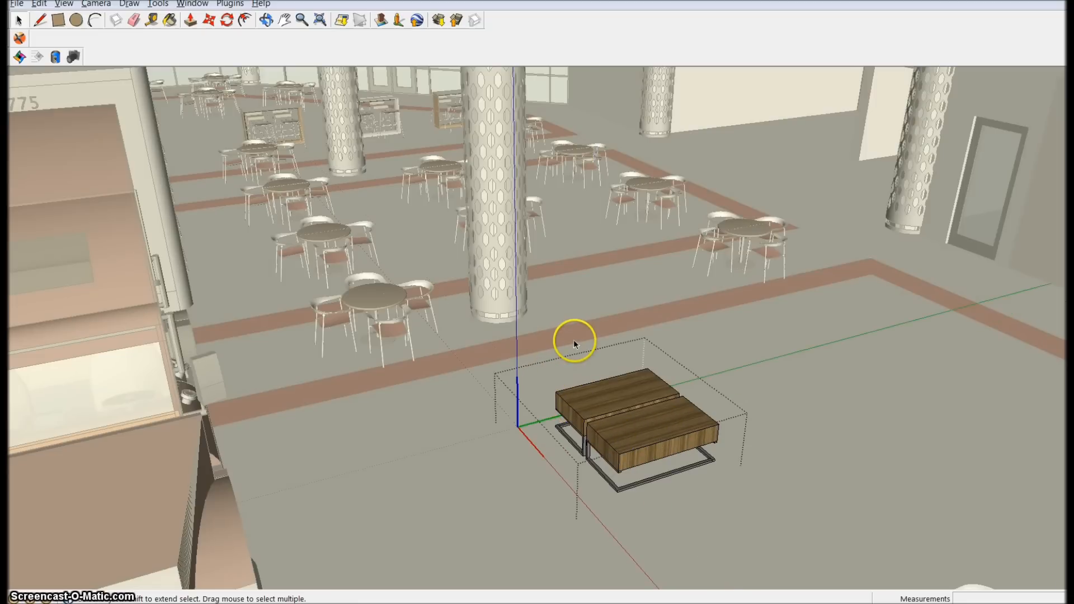
mouse_move(671, 417)
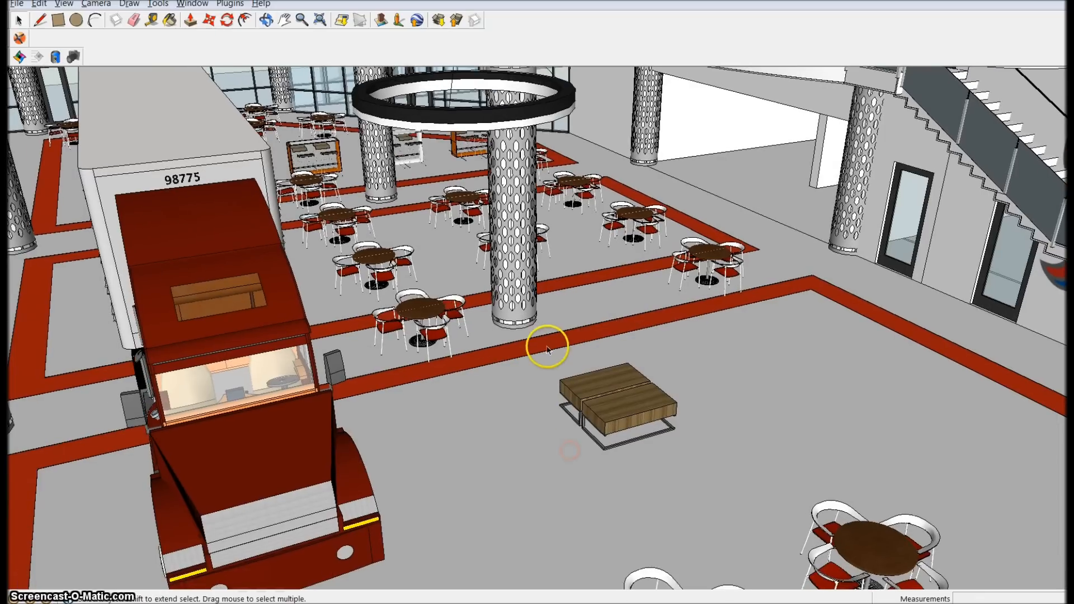
mouse_move(683, 394)
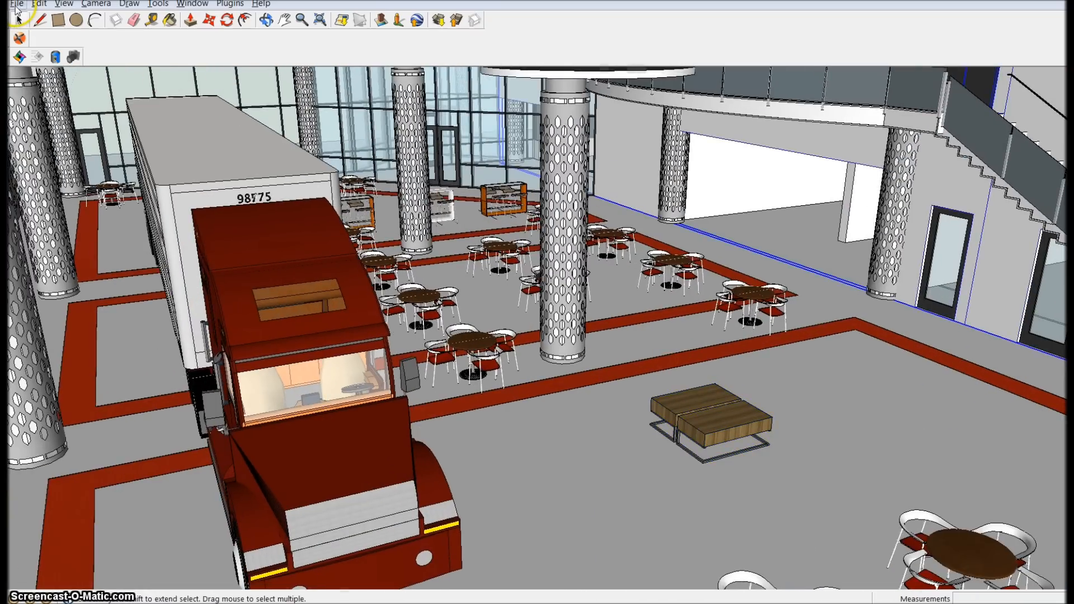
Start the 3D model export and browse from the desktop into Client Work
click(16, 3)
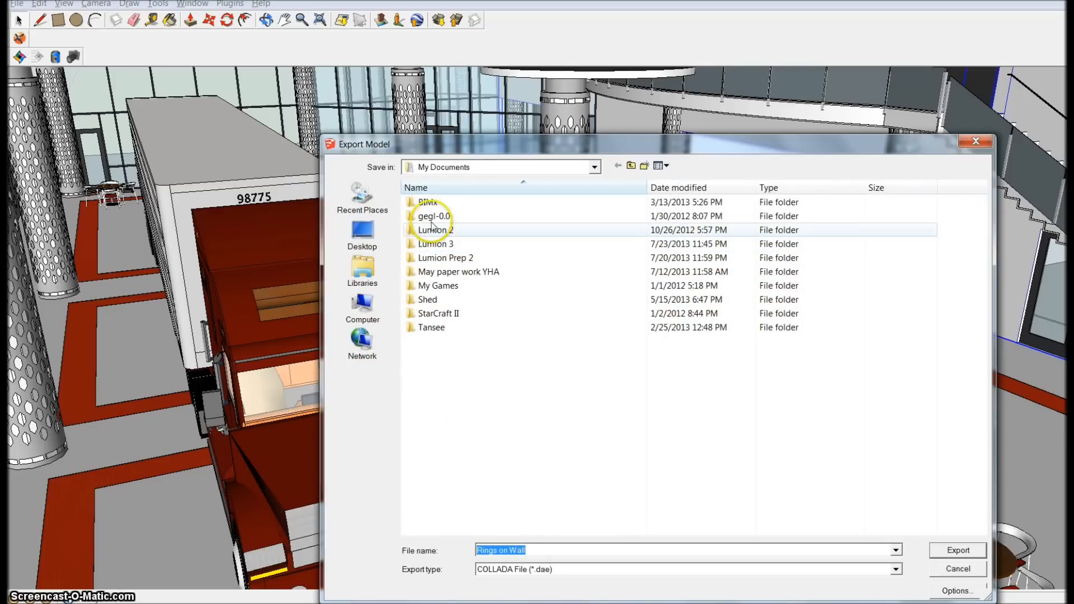
click(362, 232)
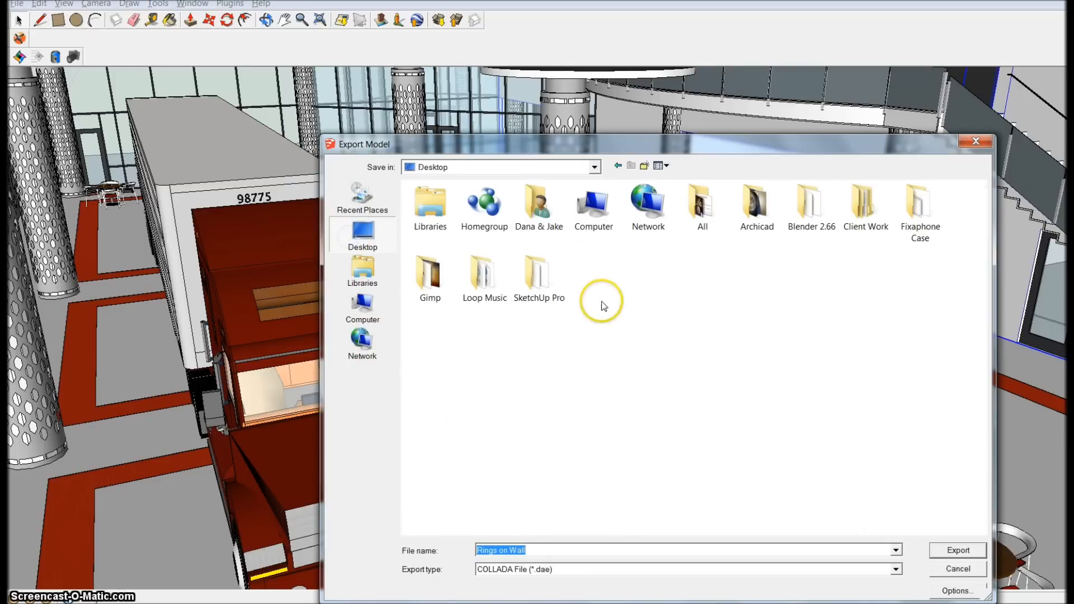
mouse_move(543, 436)
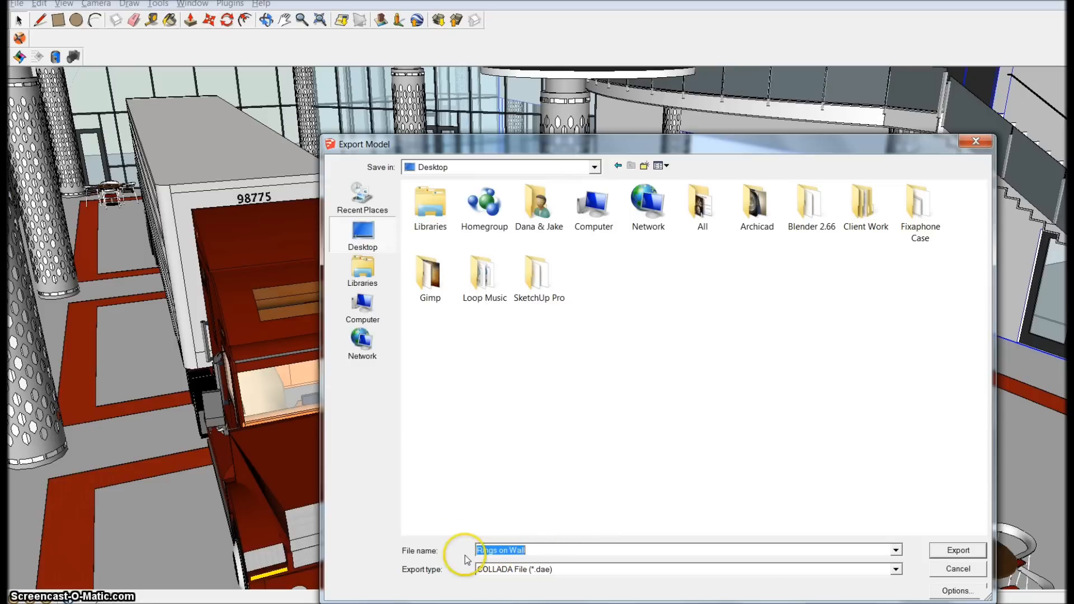
mouse_move(546, 550)
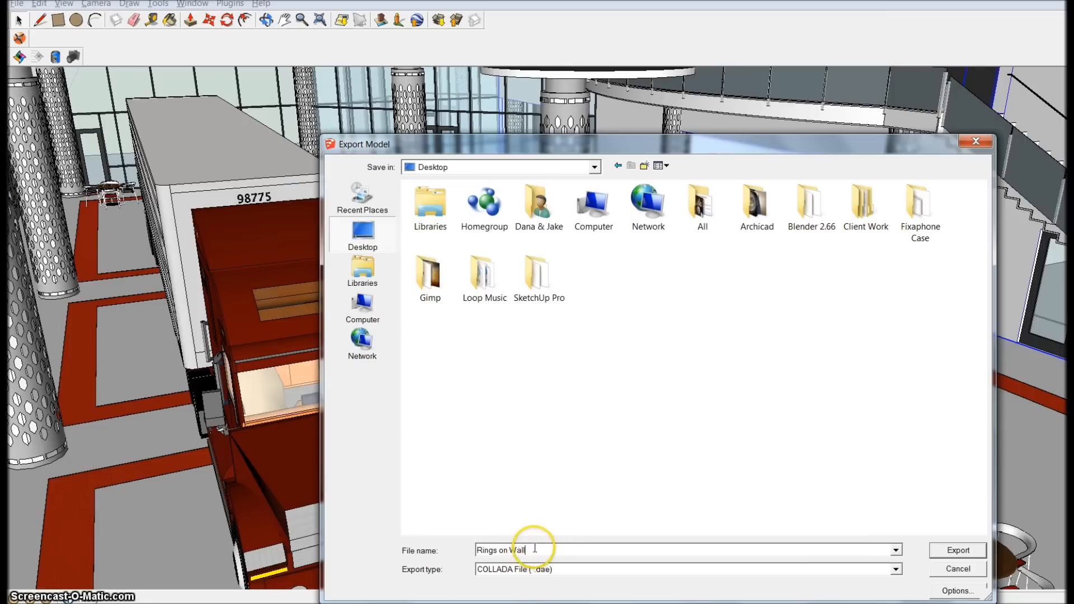
double_click(500, 550)
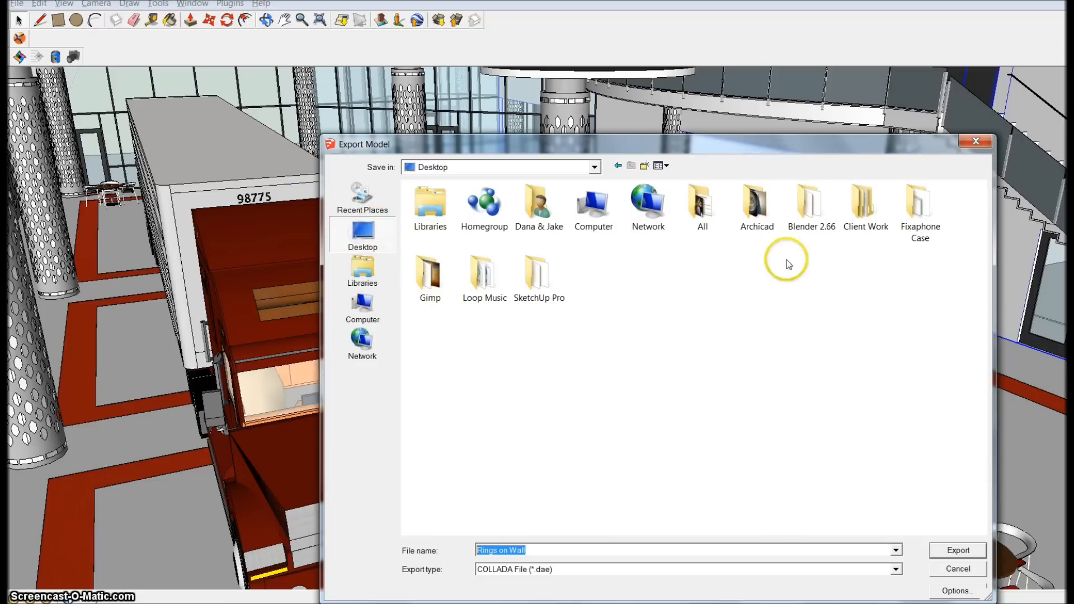
click(864, 205)
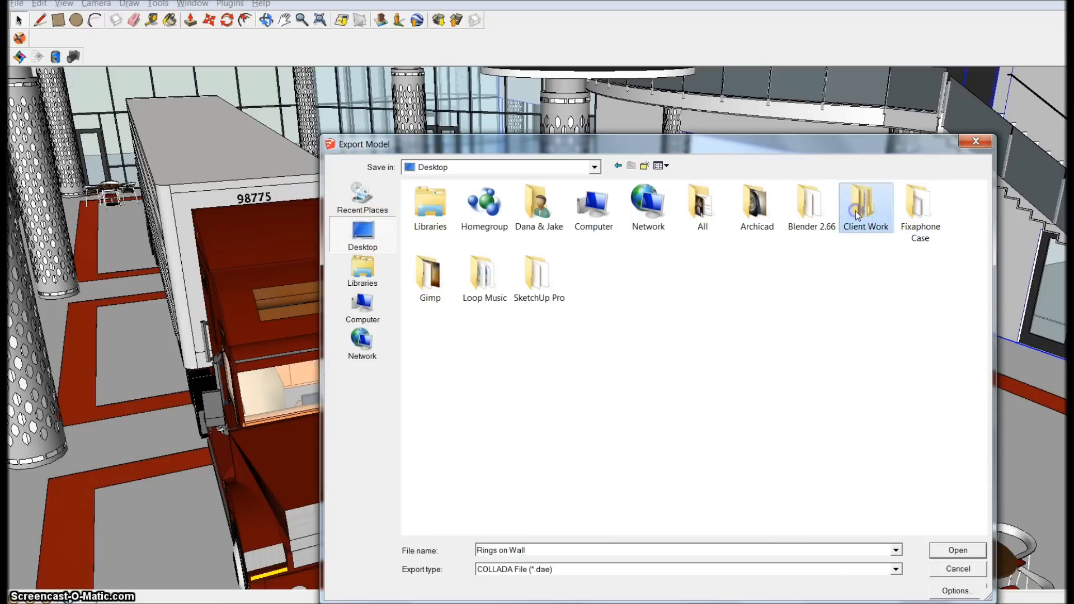
double_click(865, 203)
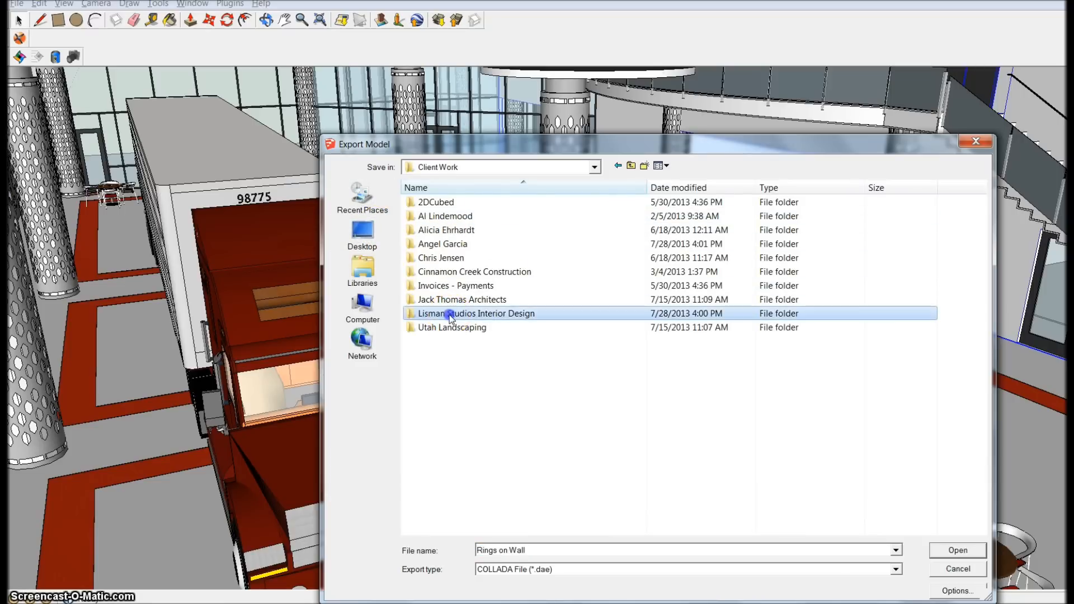
Export over Rings on Wall.dae in the Collada Files folder, confirming the replacement
double_click(475, 313)
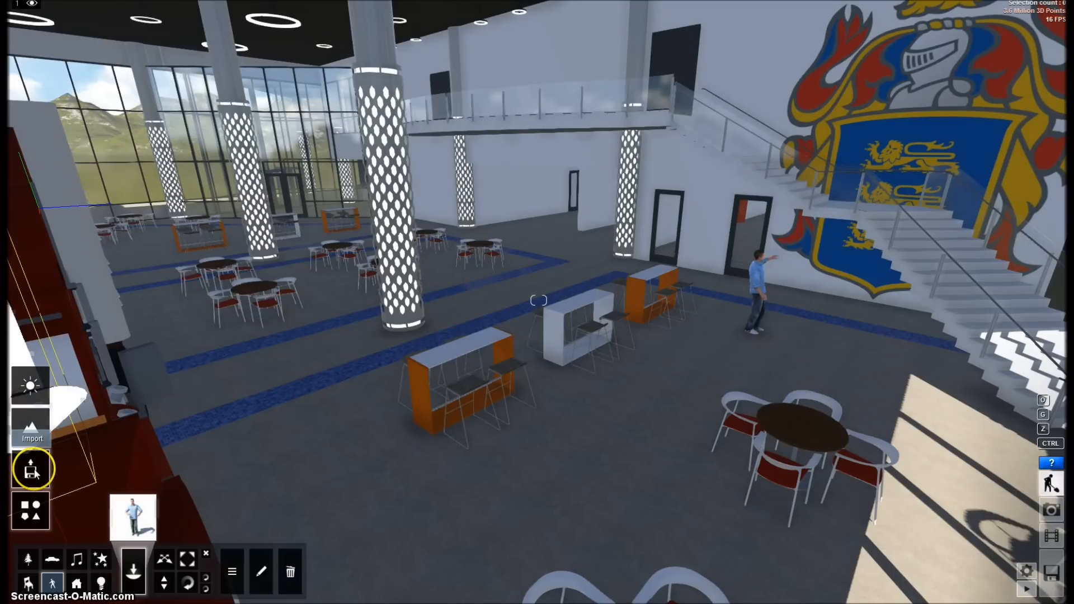
click(31, 470)
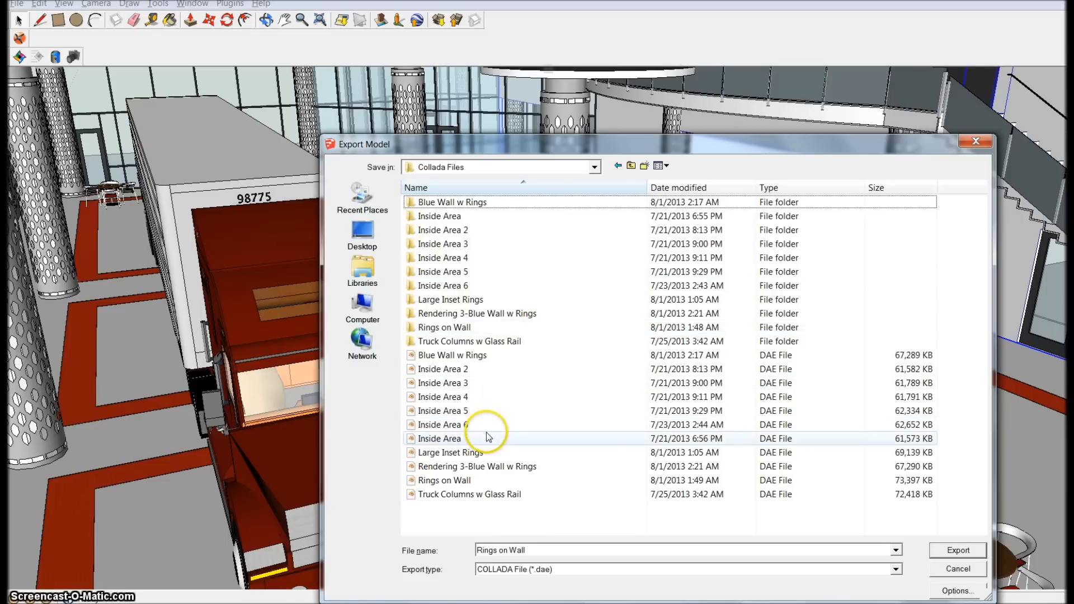
mouse_move(466, 457)
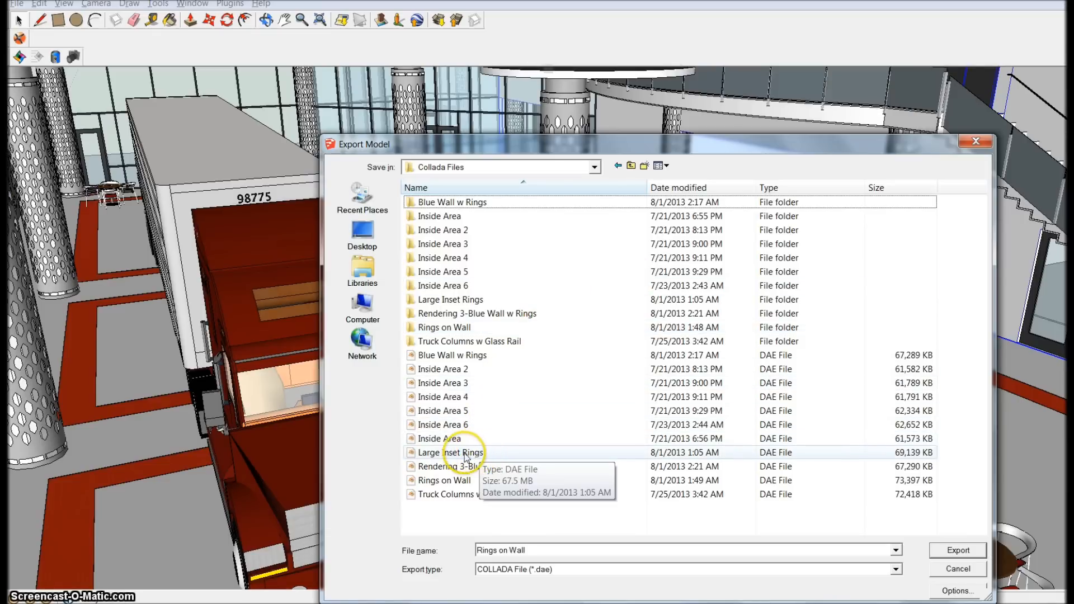
click(443, 480)
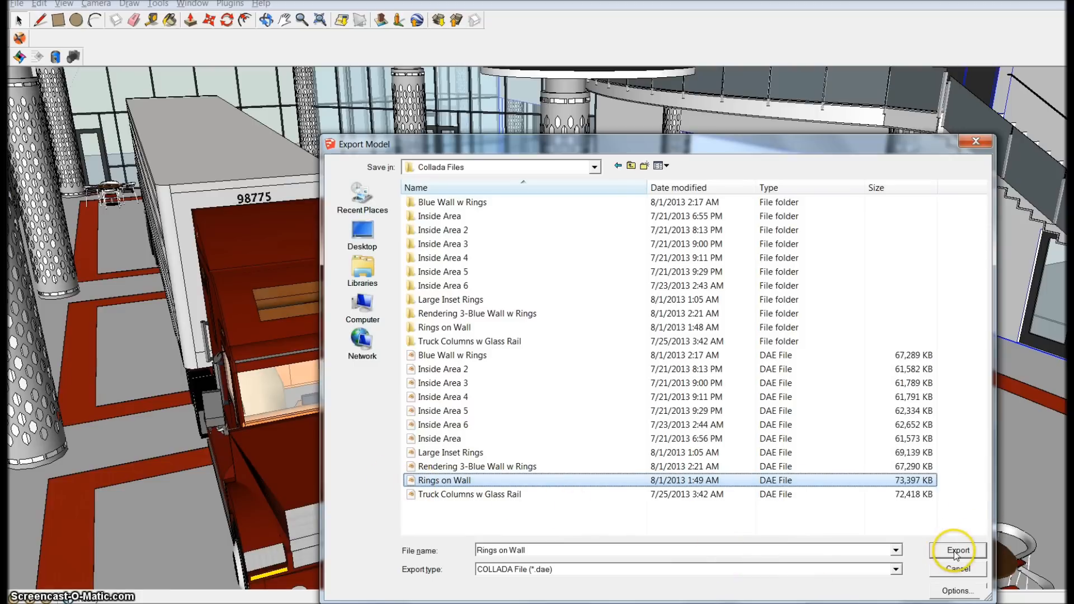
click(957, 549)
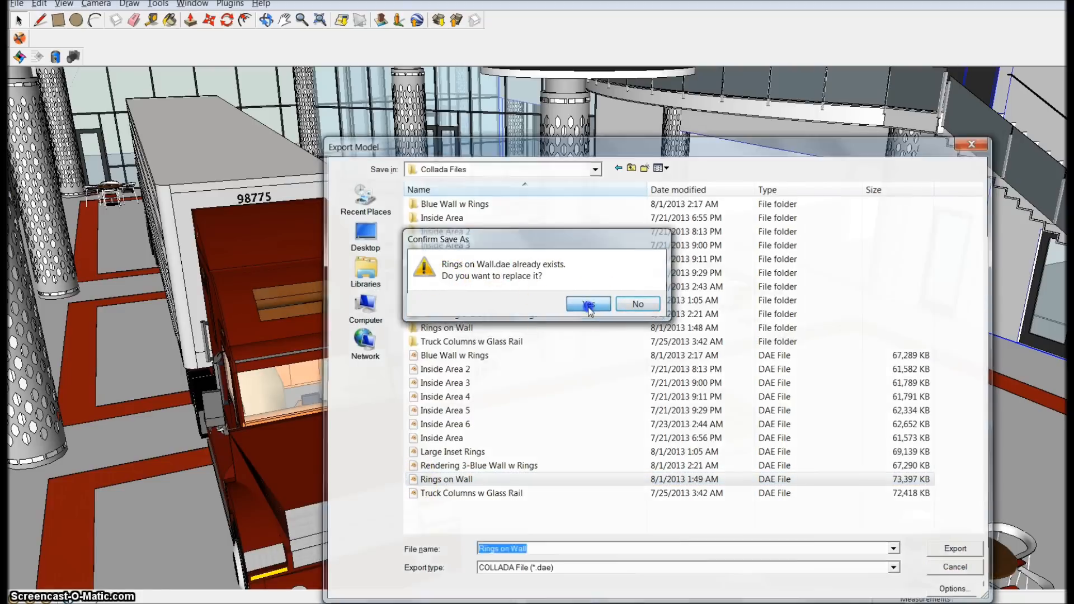
click(587, 304)
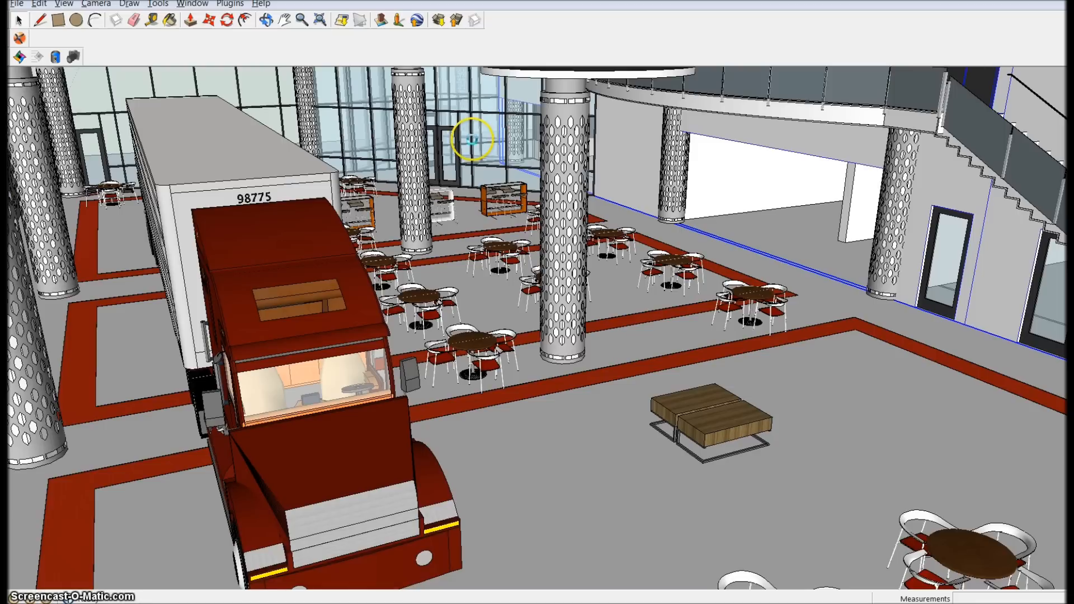
mouse_move(460, 223)
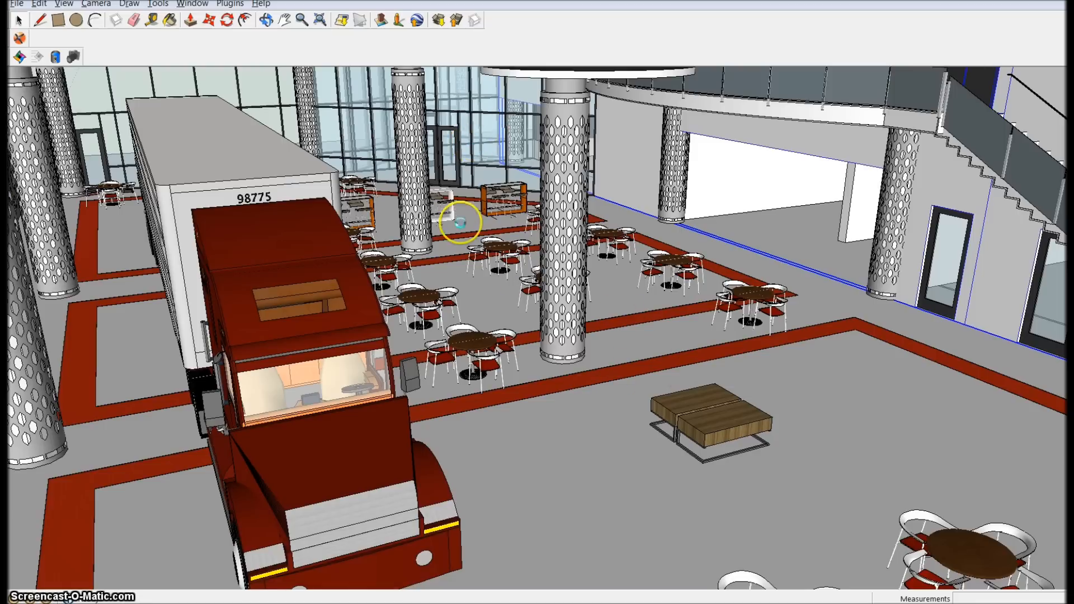
mouse_move(697, 457)
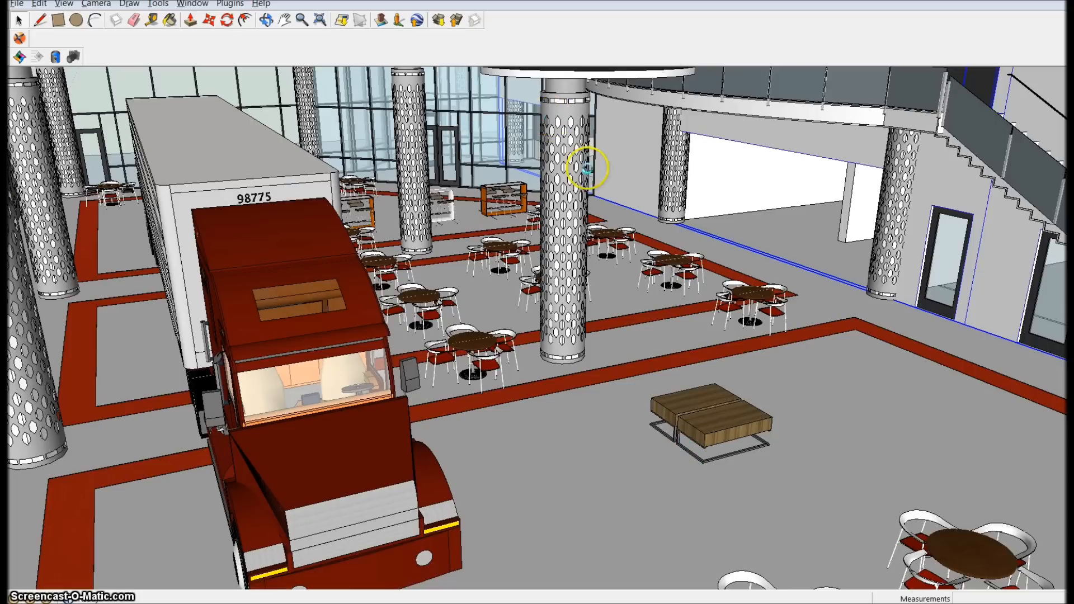
mouse_move(692, 387)
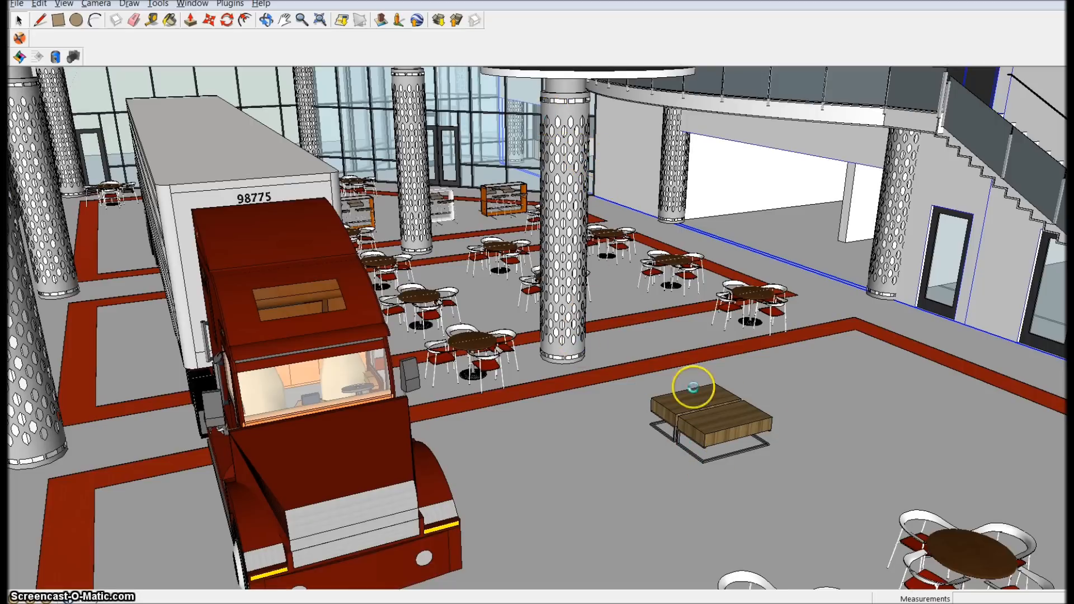
mouse_move(947, 266)
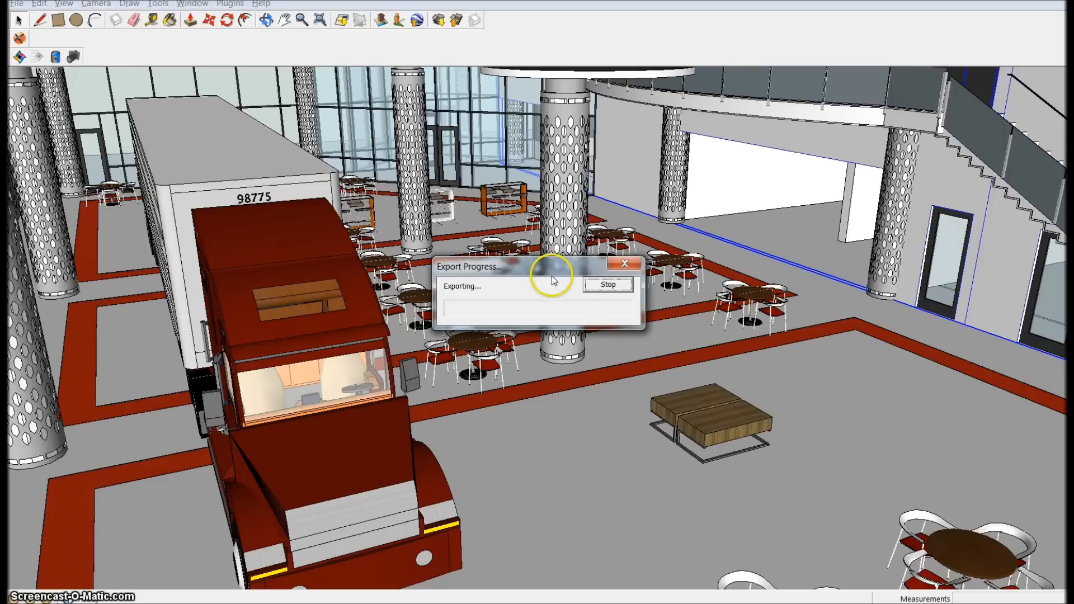
mouse_move(947, 253)
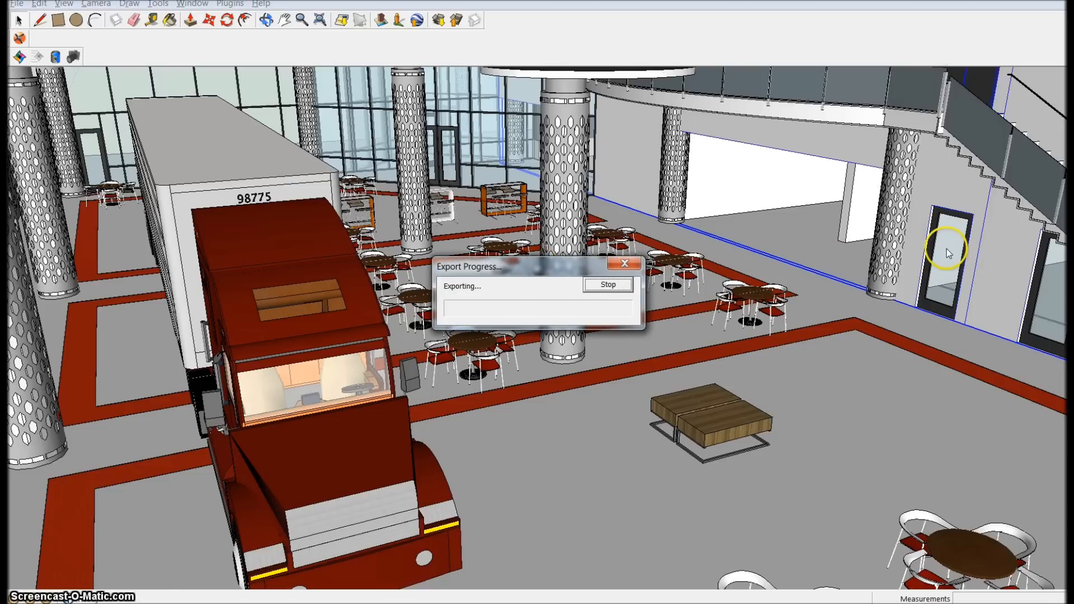
mouse_move(852, 266)
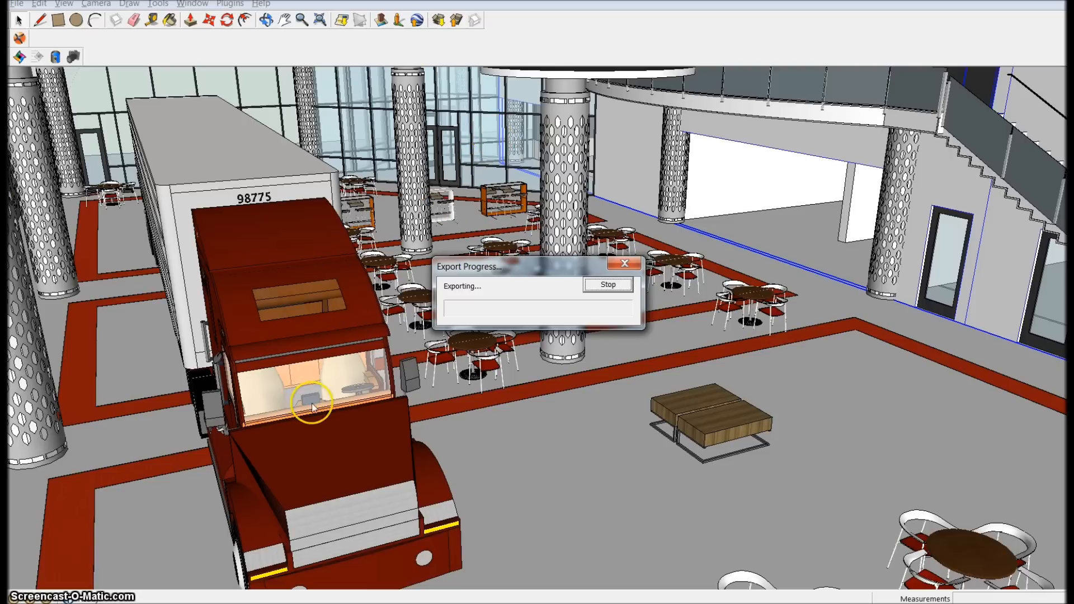
mouse_move(808, 362)
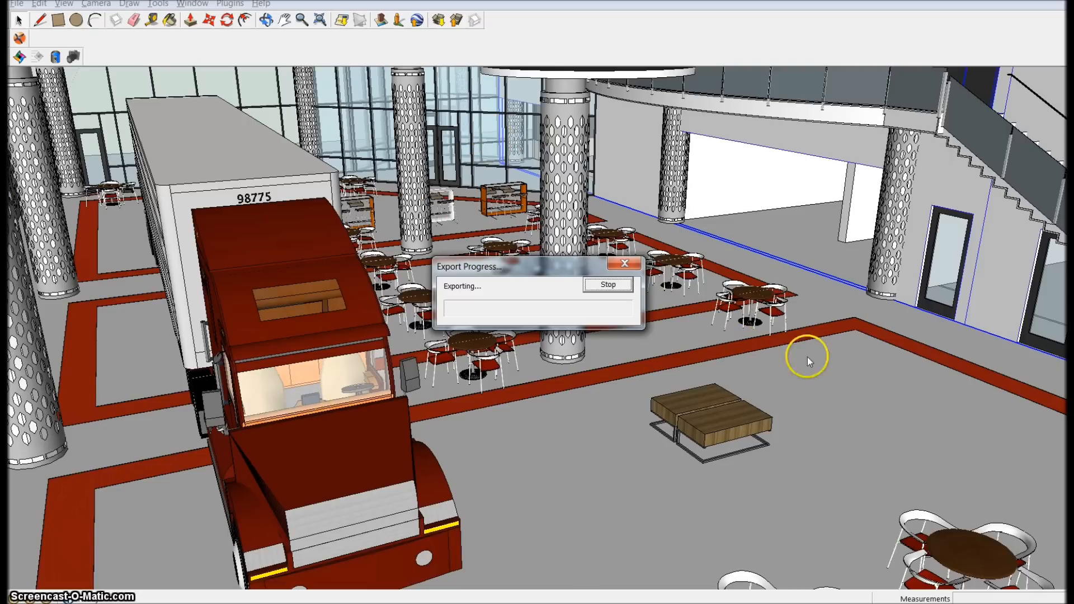
mouse_move(591, 415)
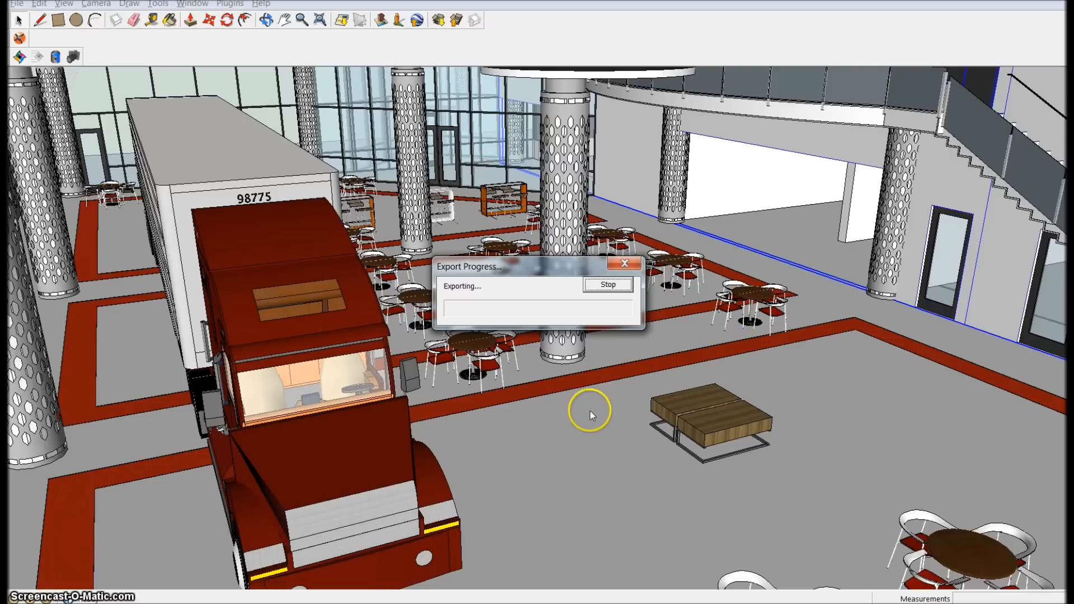
mouse_move(452, 186)
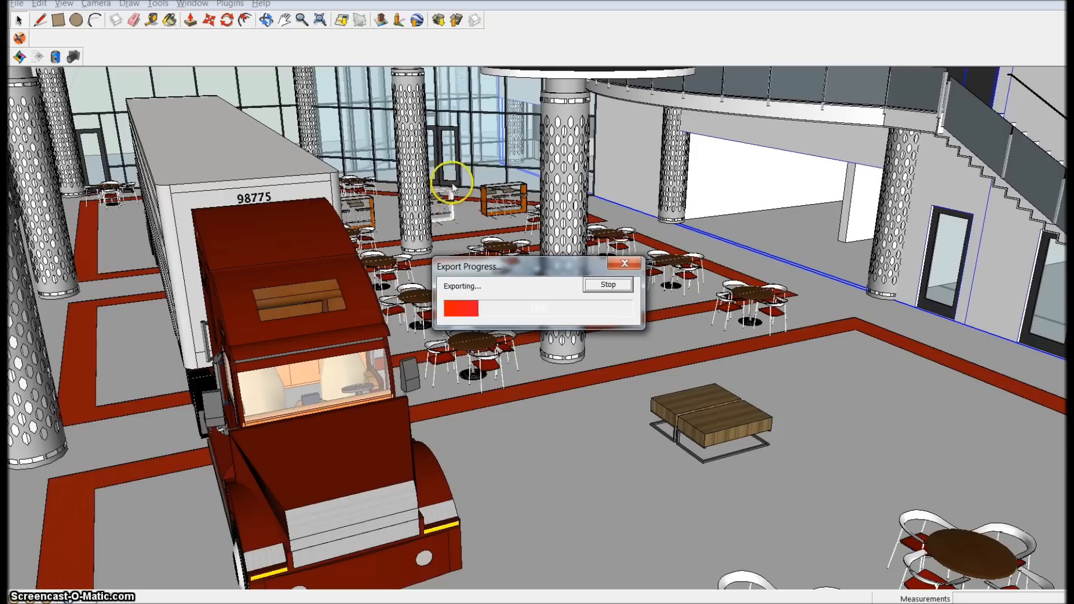
mouse_move(610, 425)
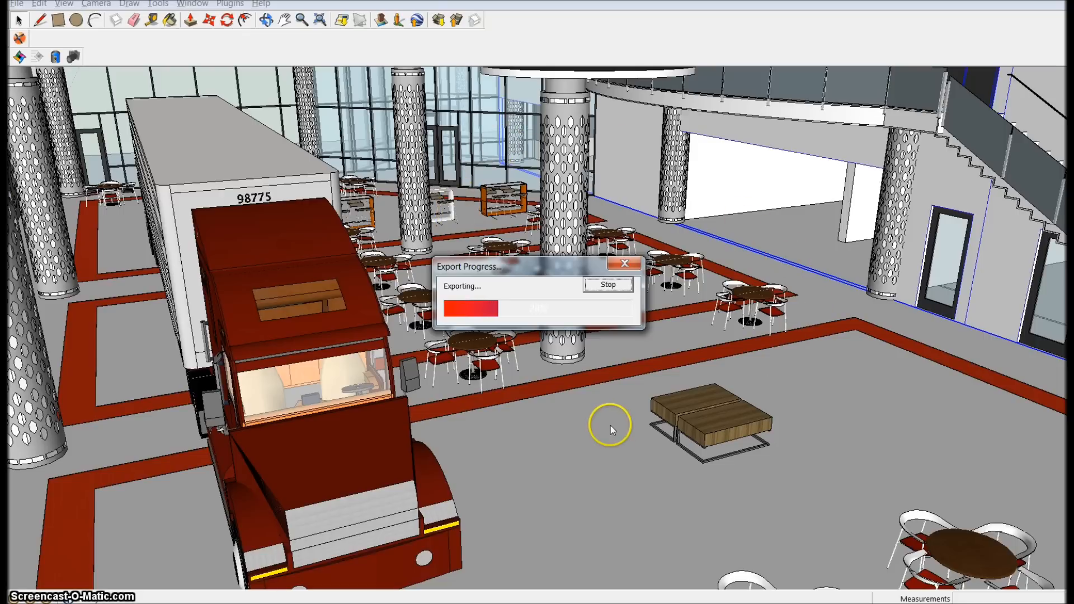
mouse_move(650, 236)
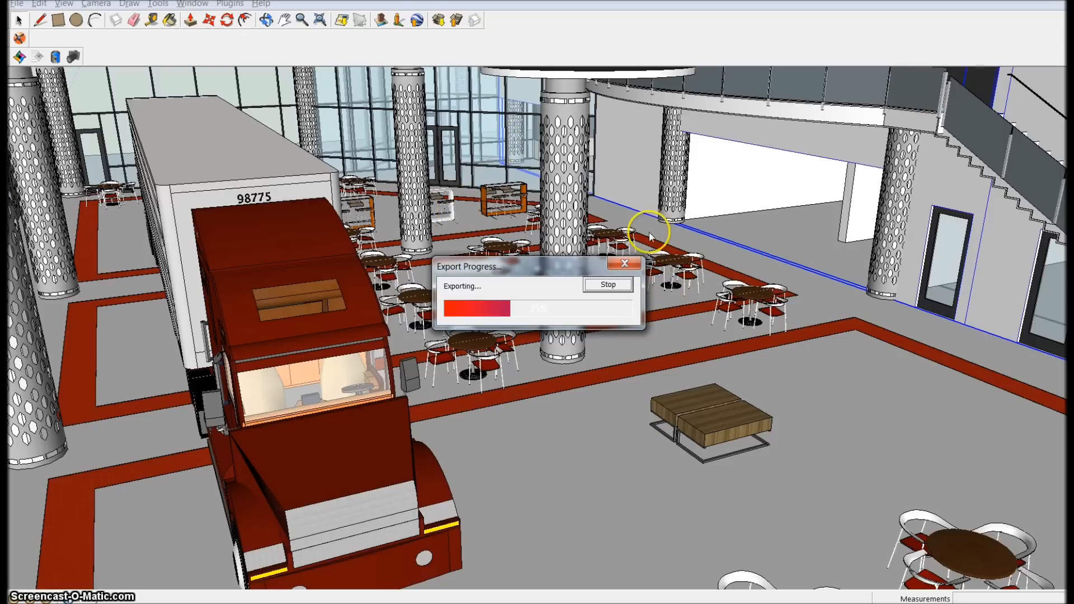
mouse_move(568, 140)
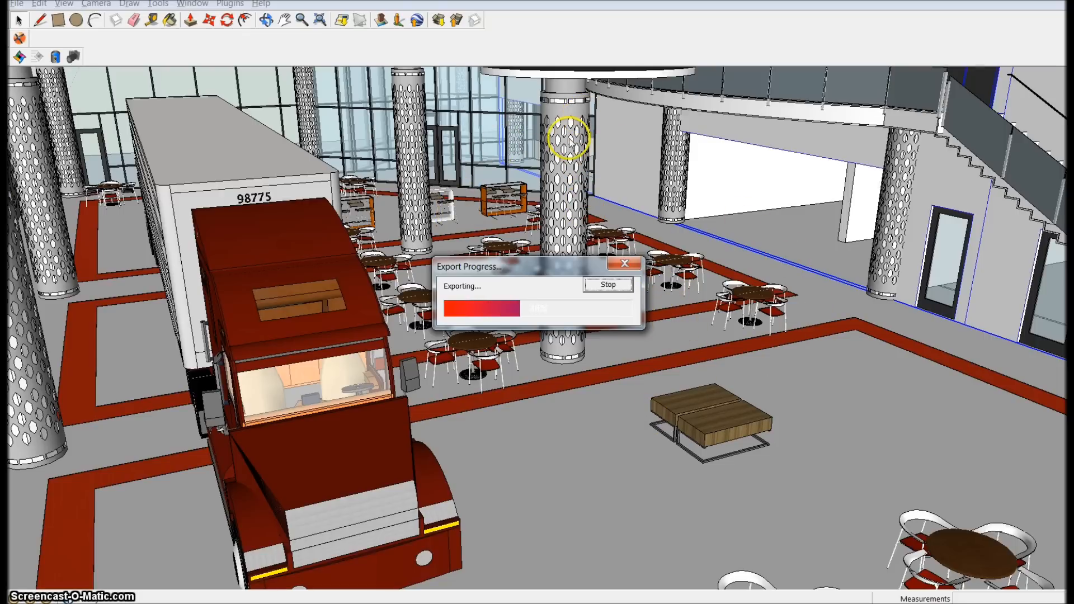
mouse_move(403, 171)
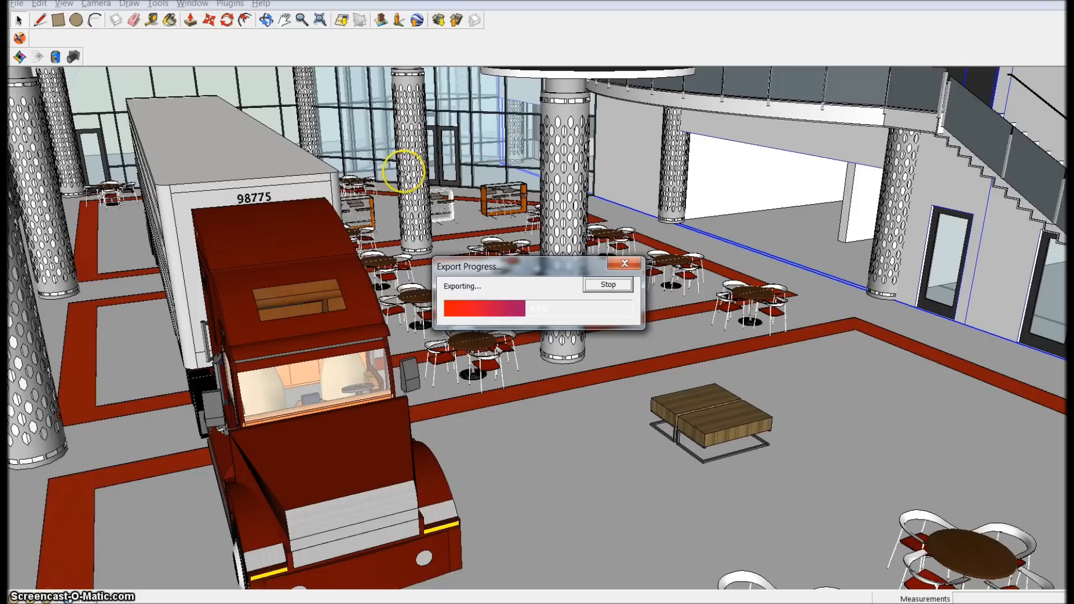
mouse_move(411, 108)
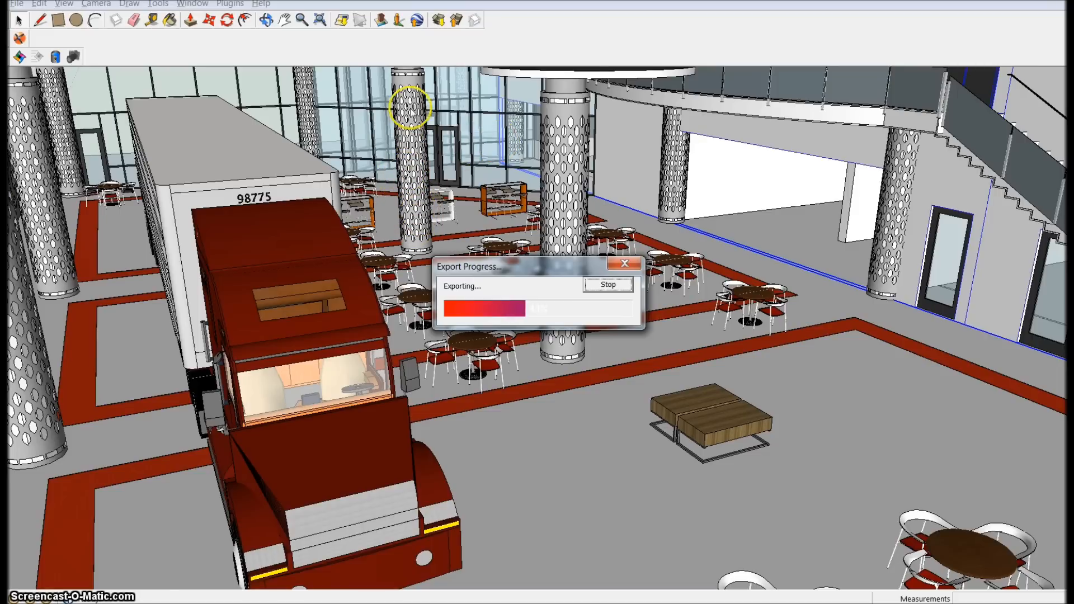
mouse_move(408, 161)
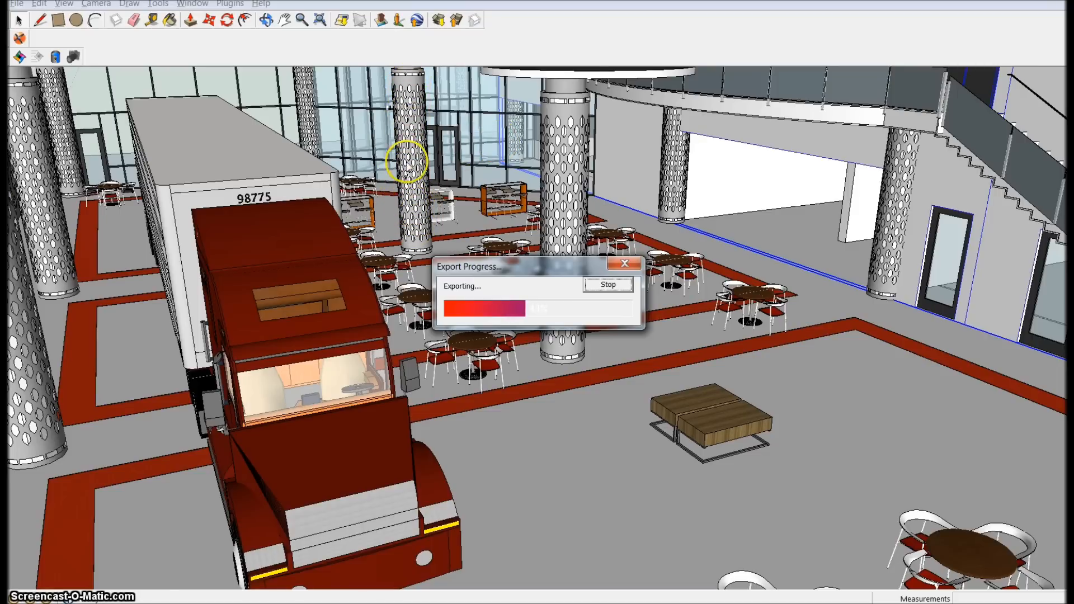
mouse_move(614, 74)
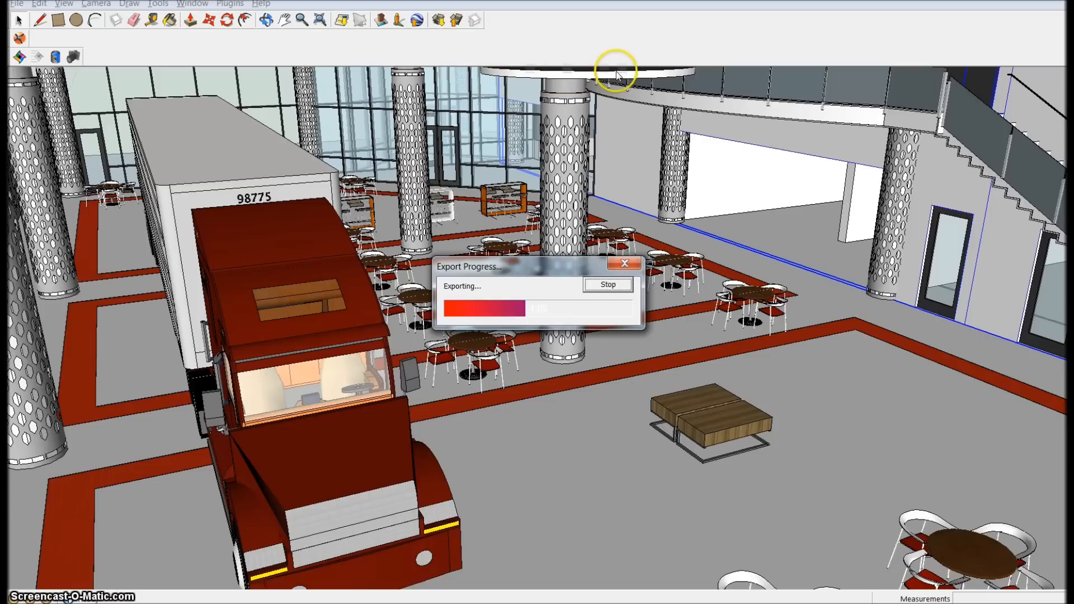
mouse_move(524, 75)
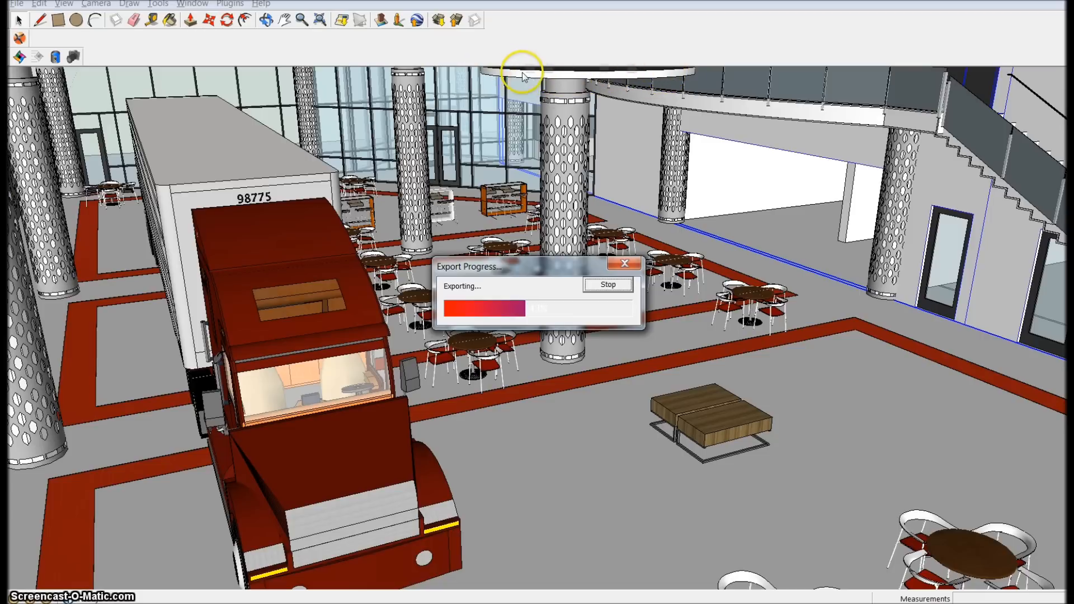
mouse_move(510, 77)
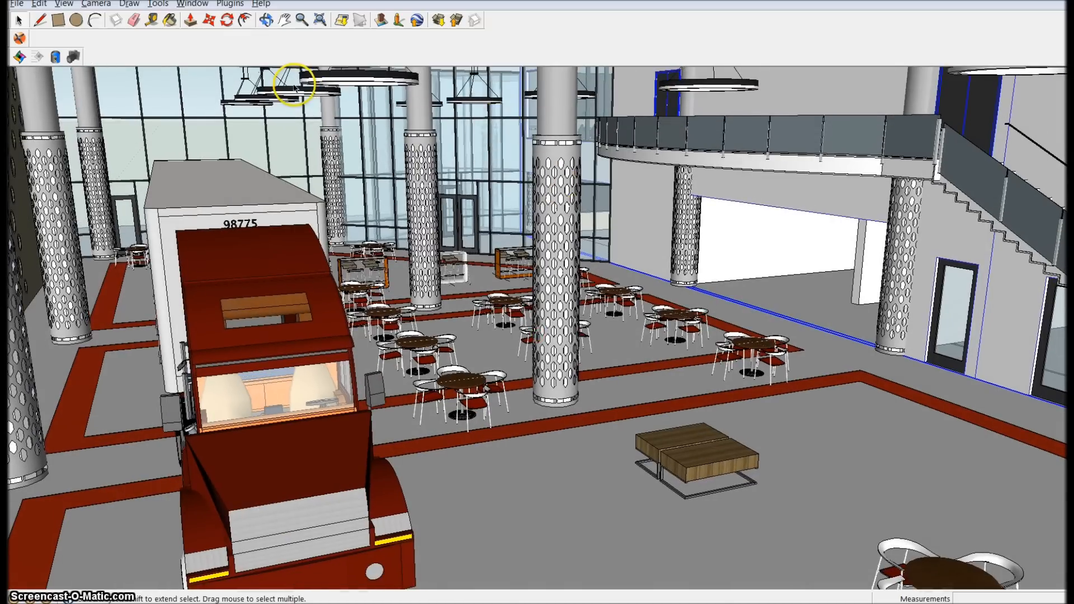
mouse_move(414, 188)
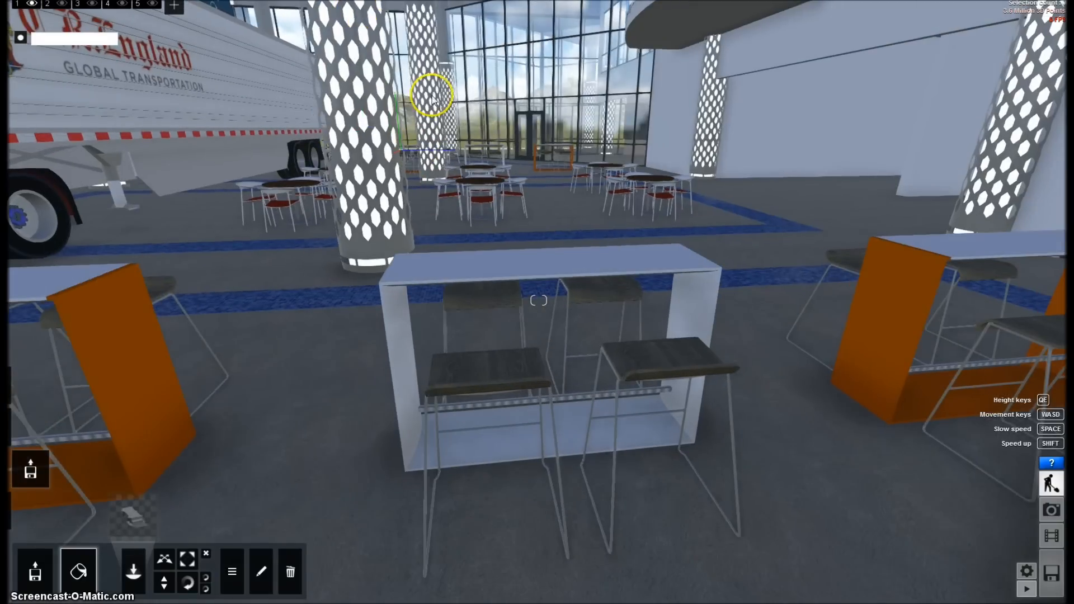
mouse_move(387, 93)
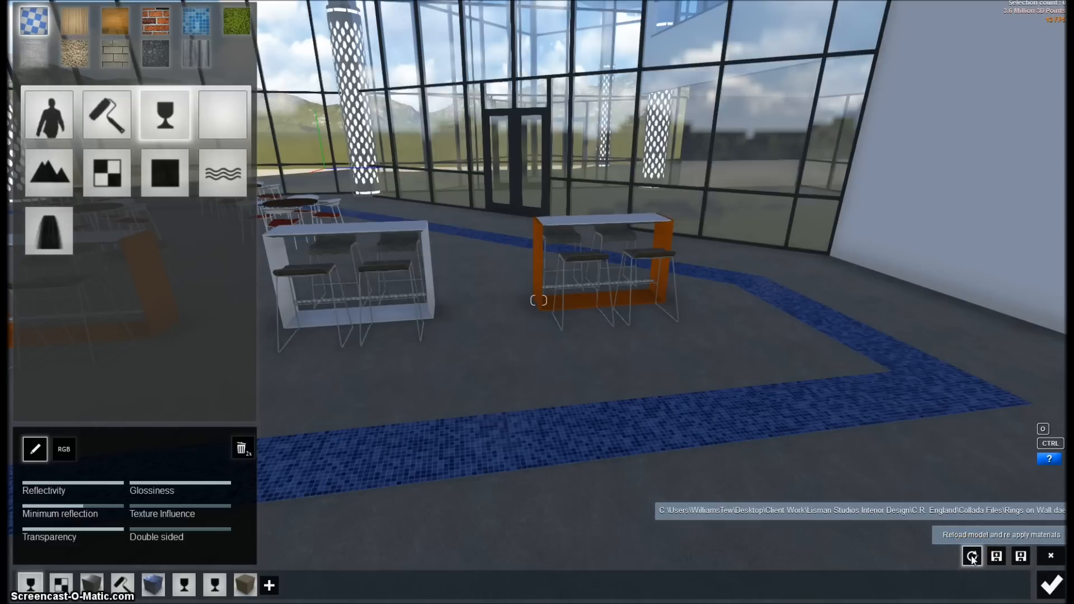
Reload the Rings on Wall model and re-apply its materials
click(972, 555)
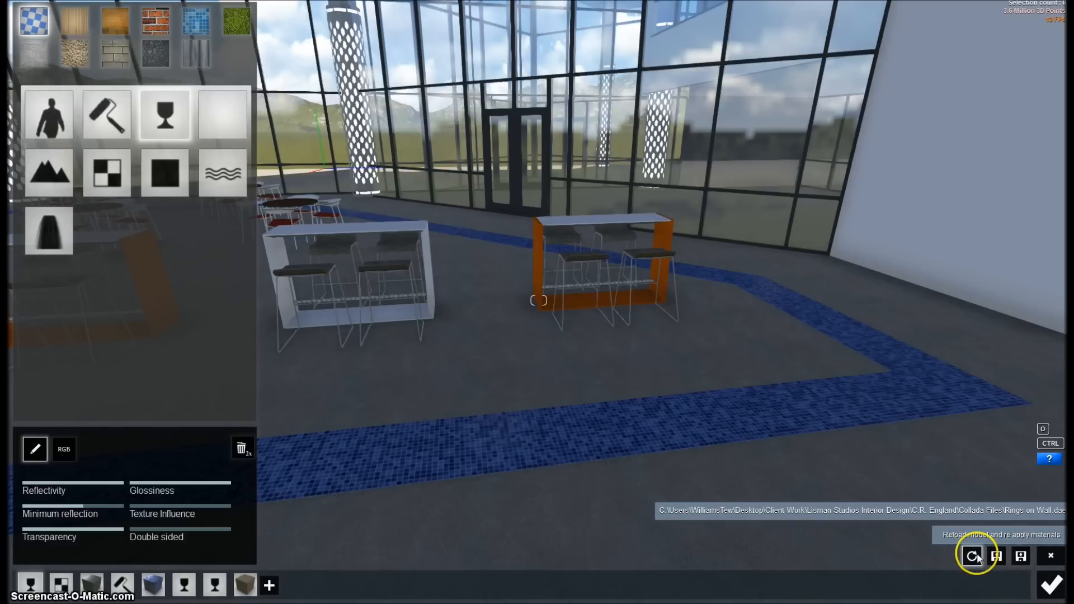
click(971, 554)
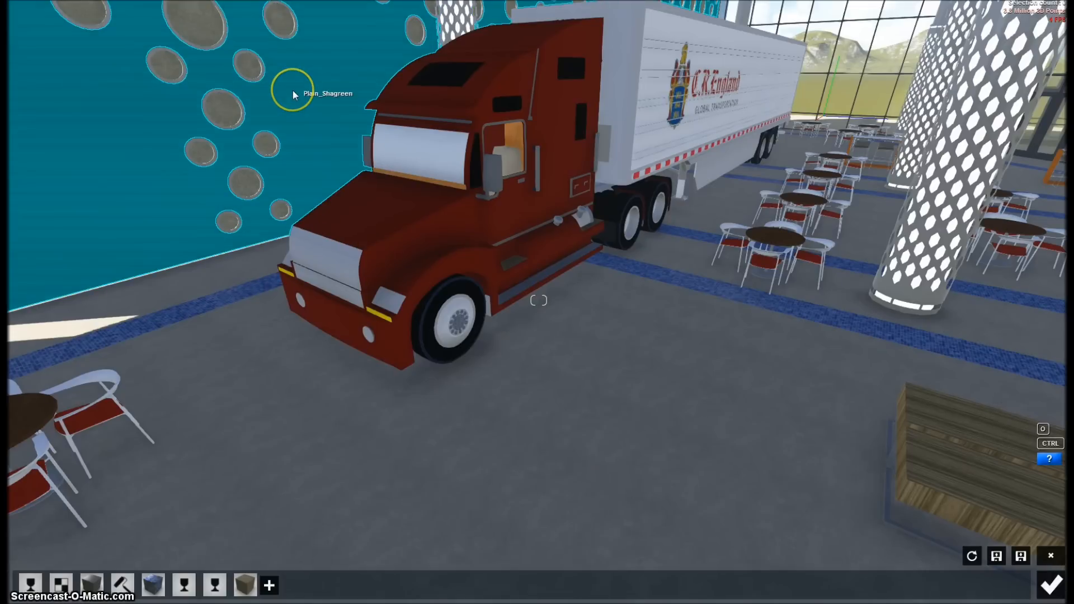
mouse_move(848, 270)
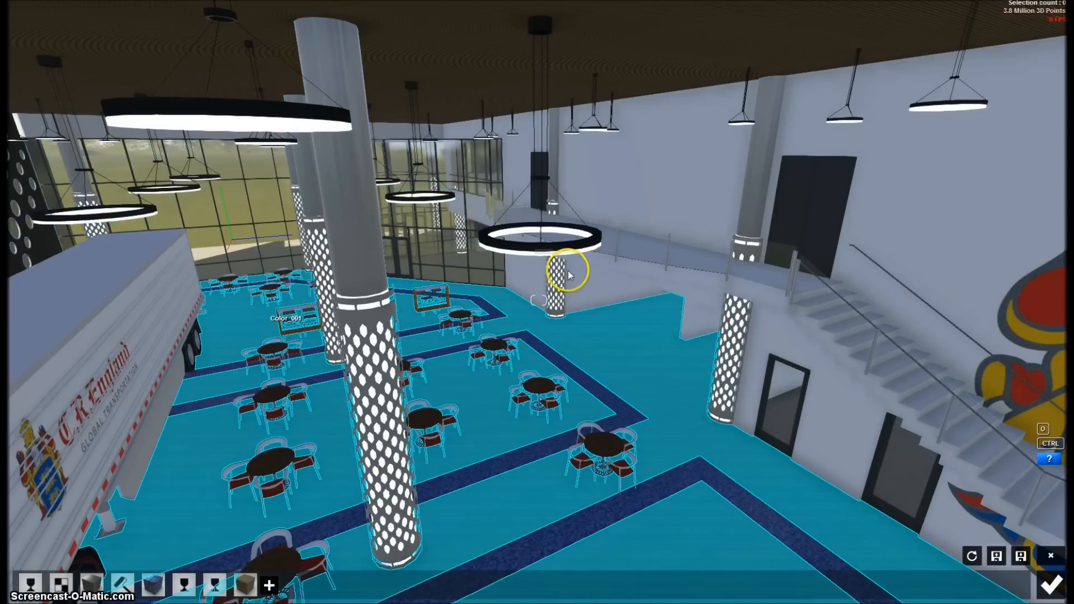
mouse_move(684, 263)
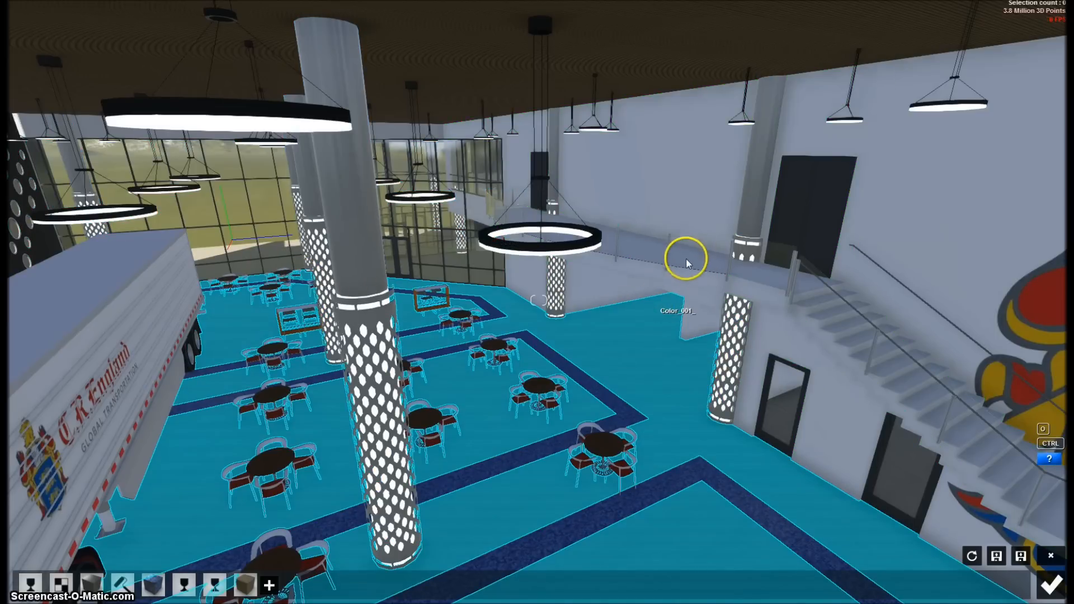